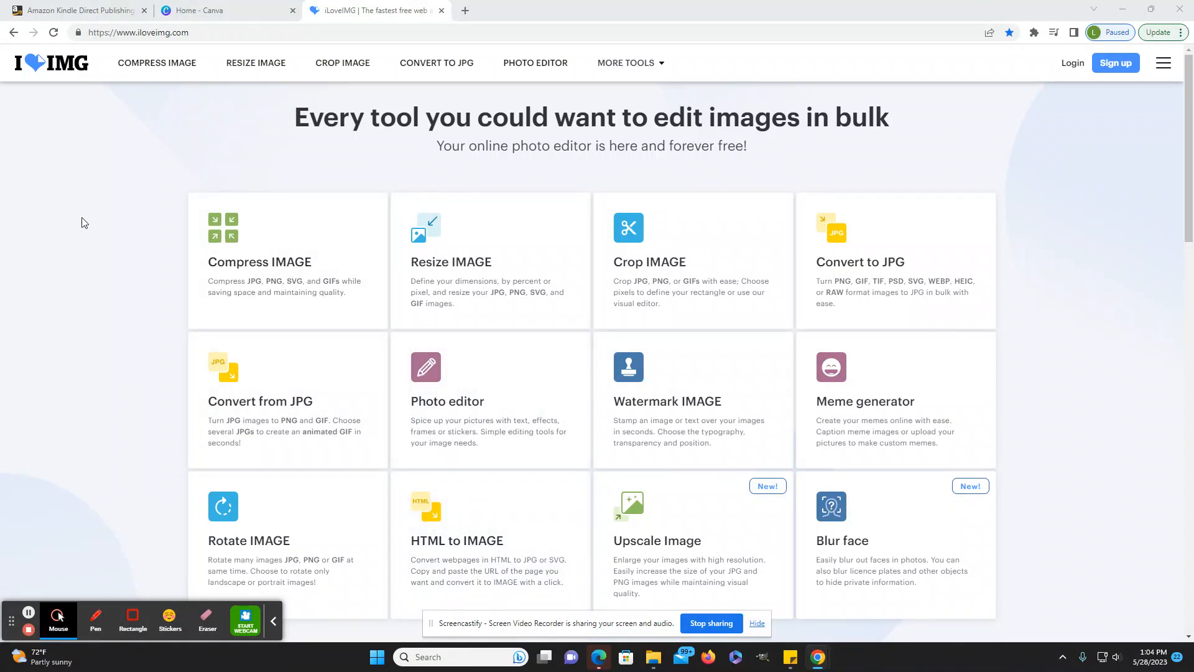
mouse_move(73, 88)
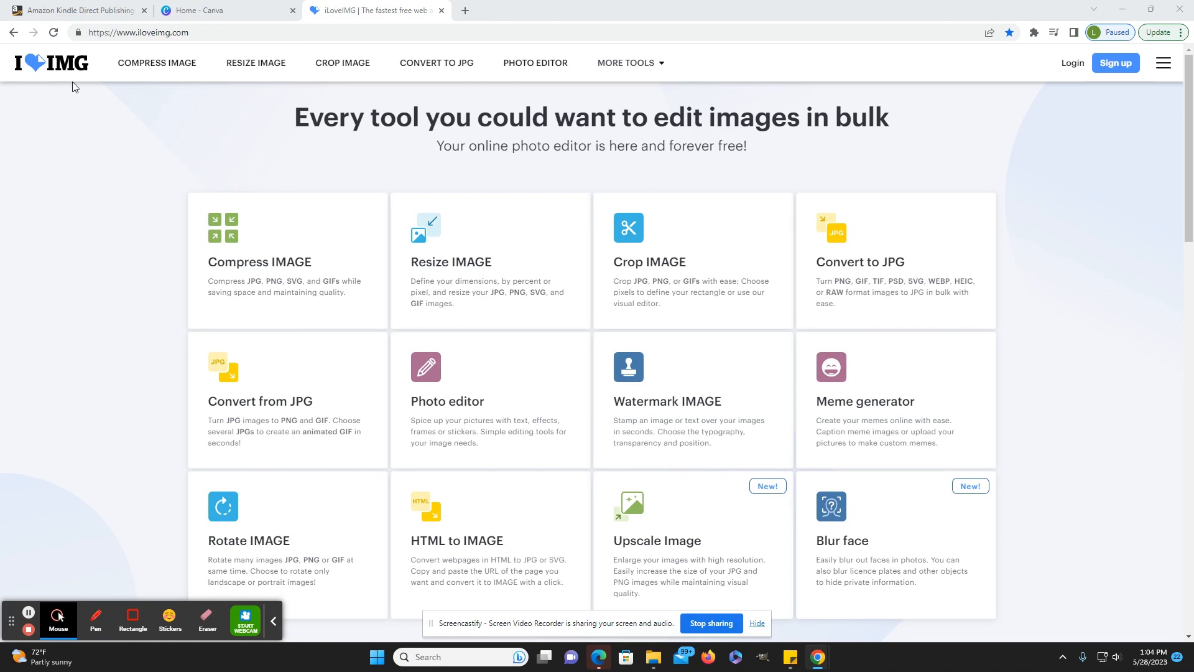
mouse_move(133, 286)
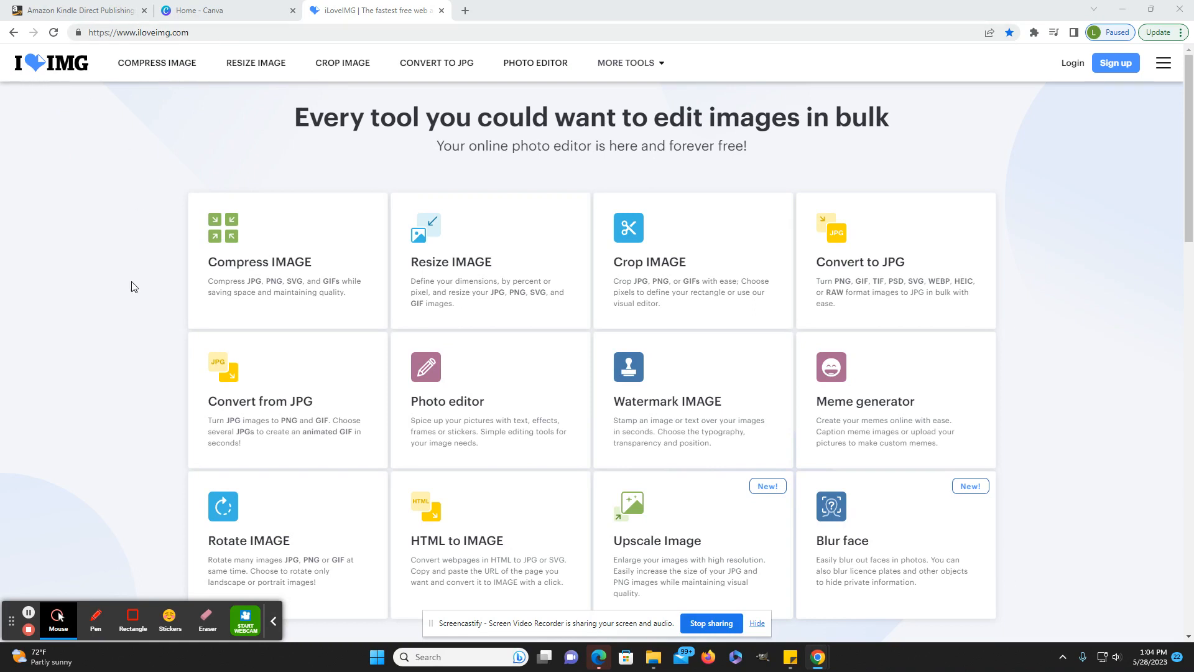
mouse_move(153, 361)
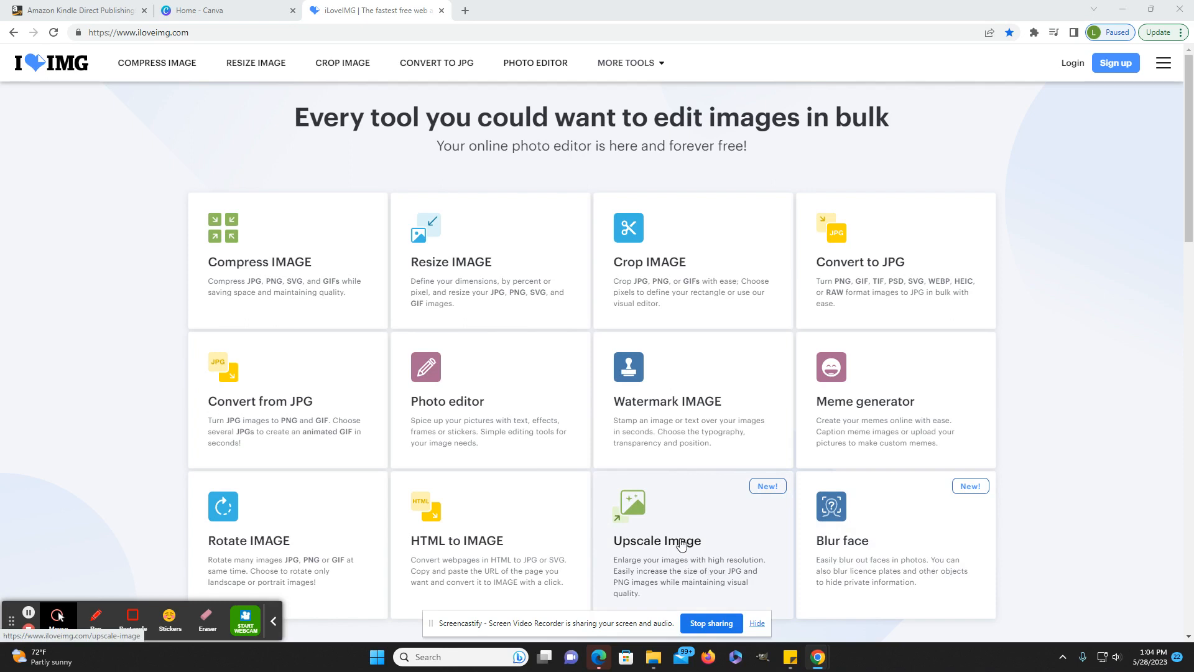
mouse_move(683, 566)
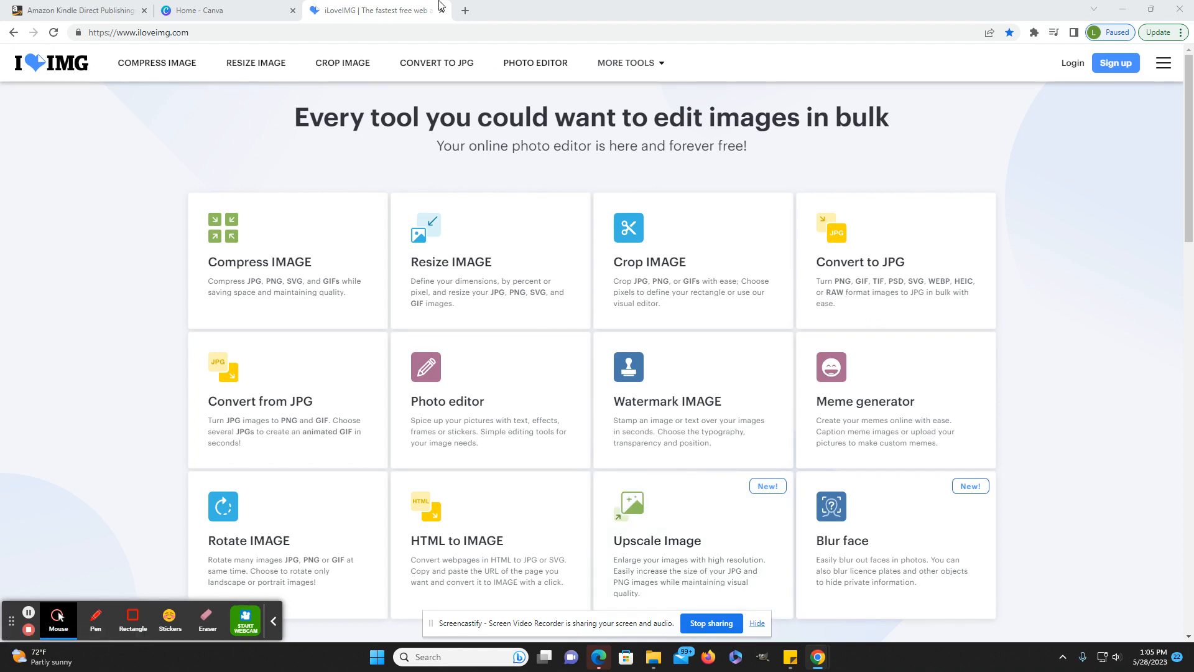
mouse_move(197, 160)
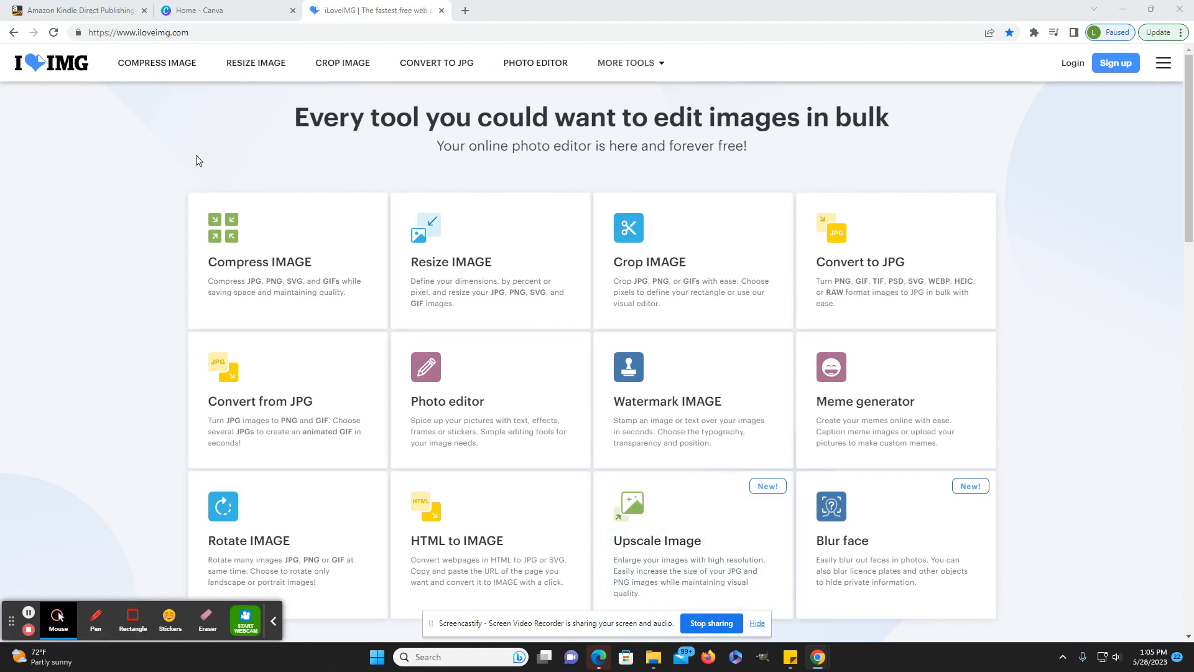
mouse_move(99, 188)
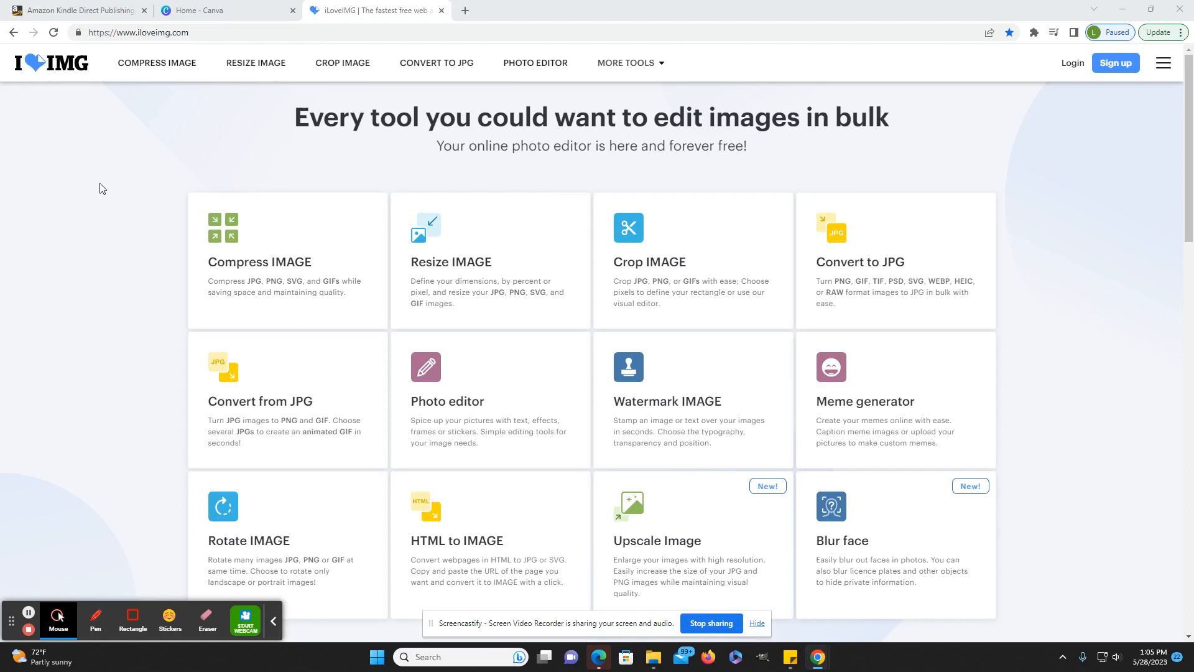
mouse_move(140, 241)
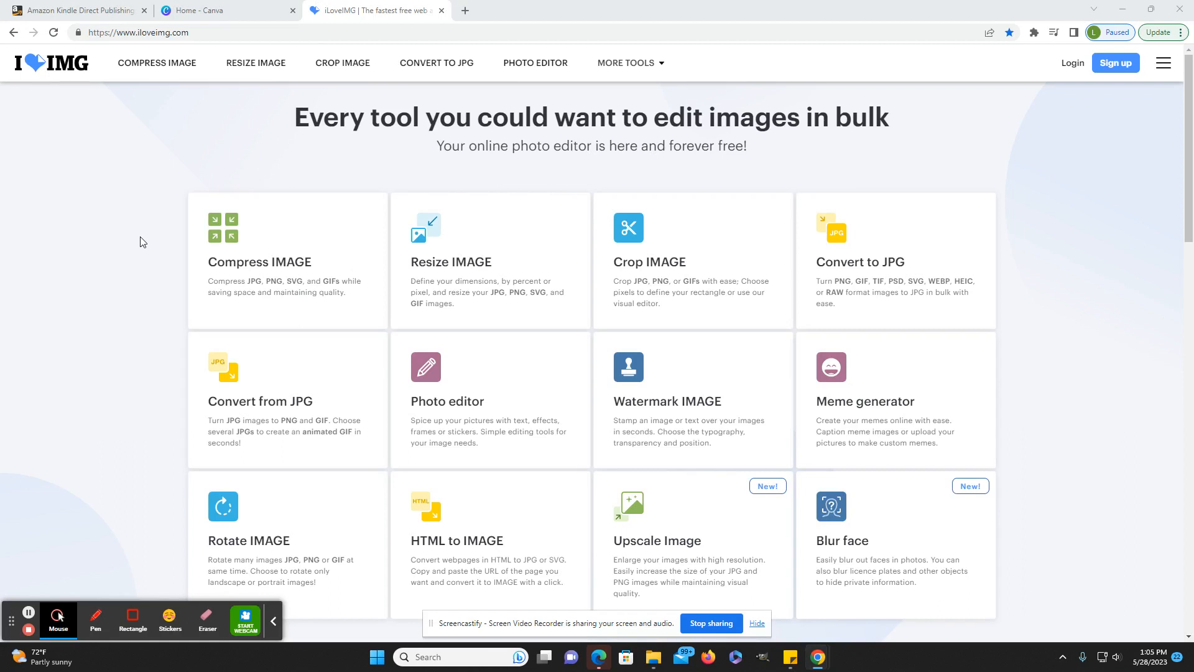
mouse_move(153, 257)
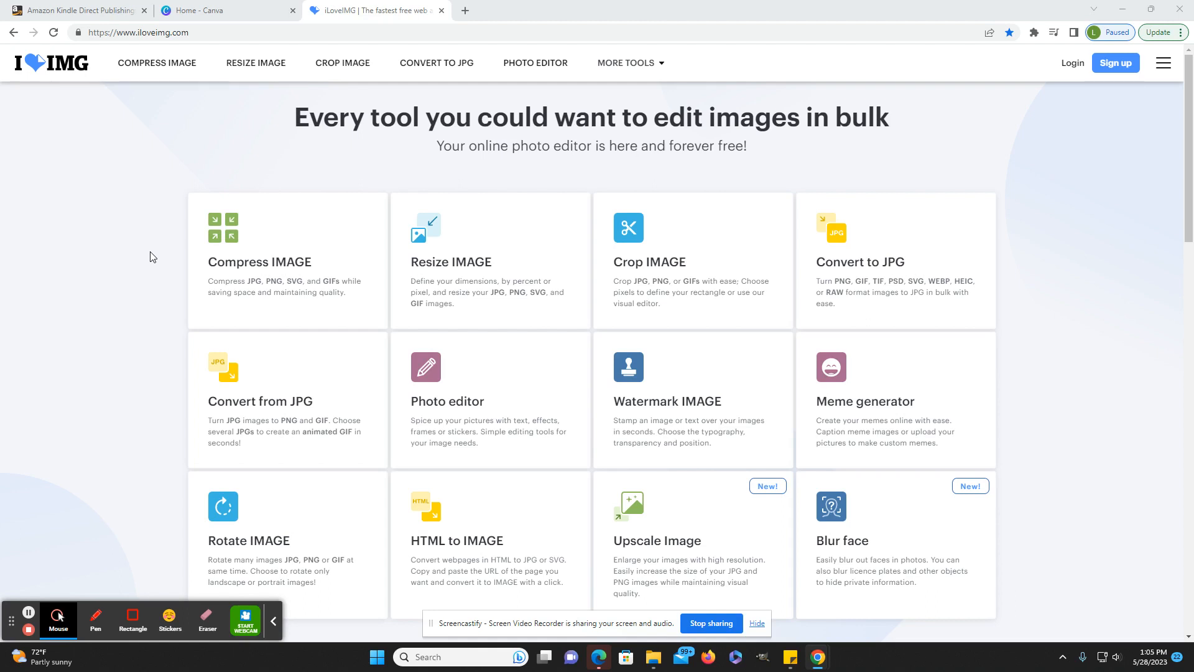
mouse_move(156, 258)
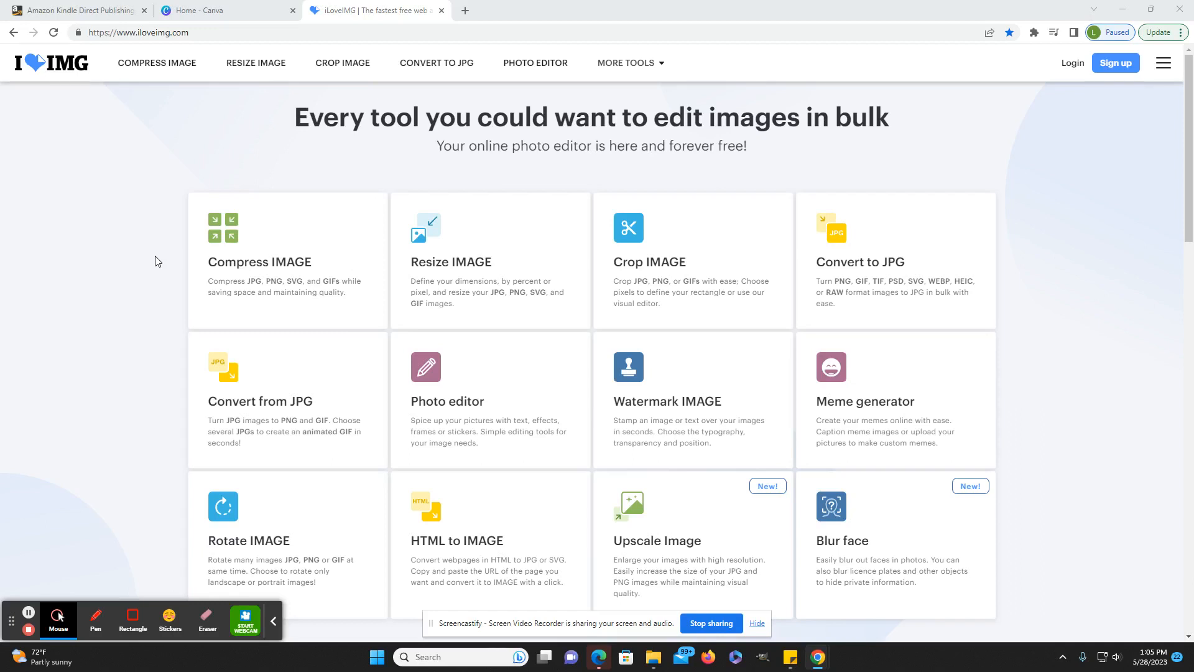
mouse_move(279, 210)
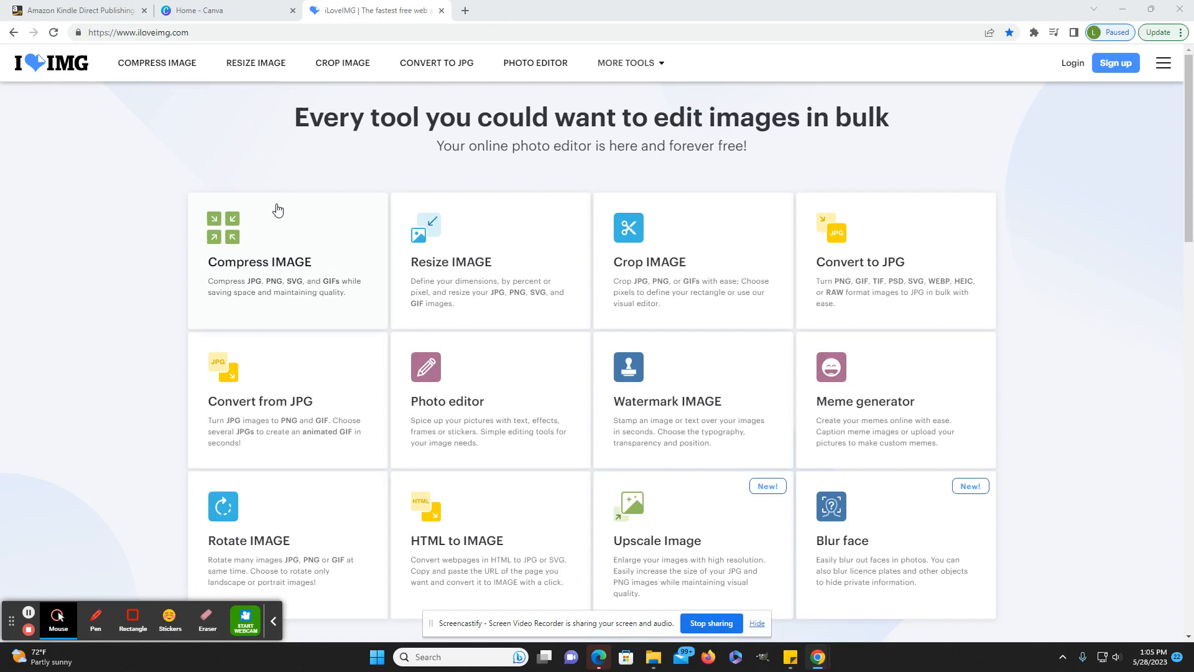
mouse_move(107, 181)
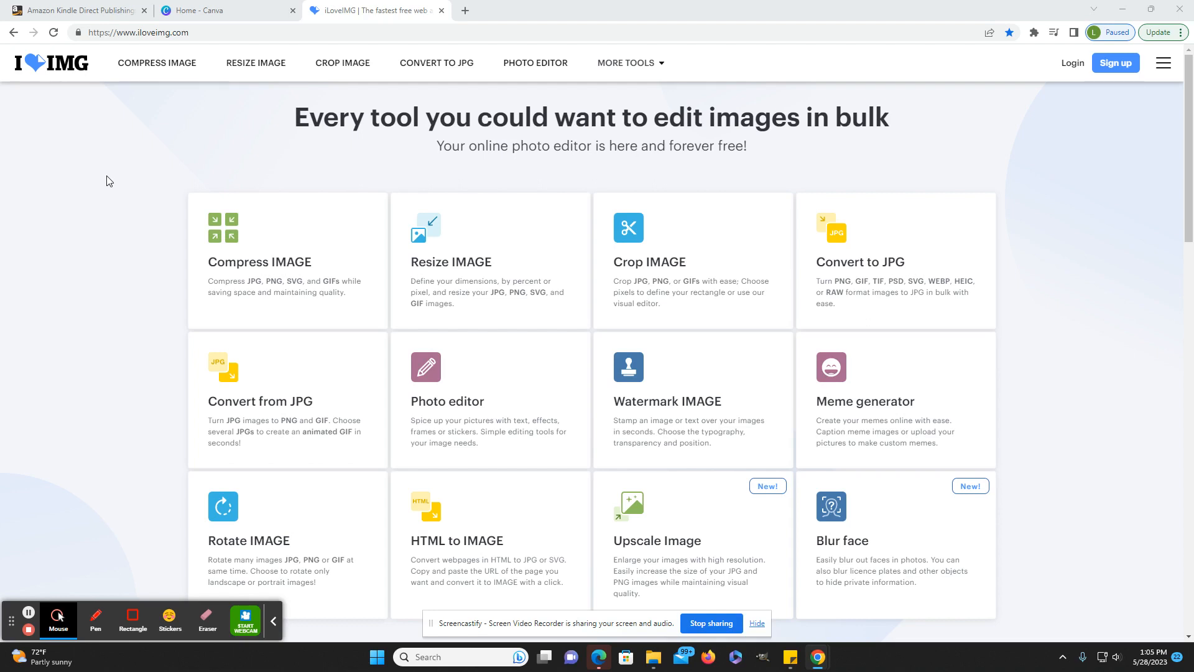
mouse_move(127, 207)
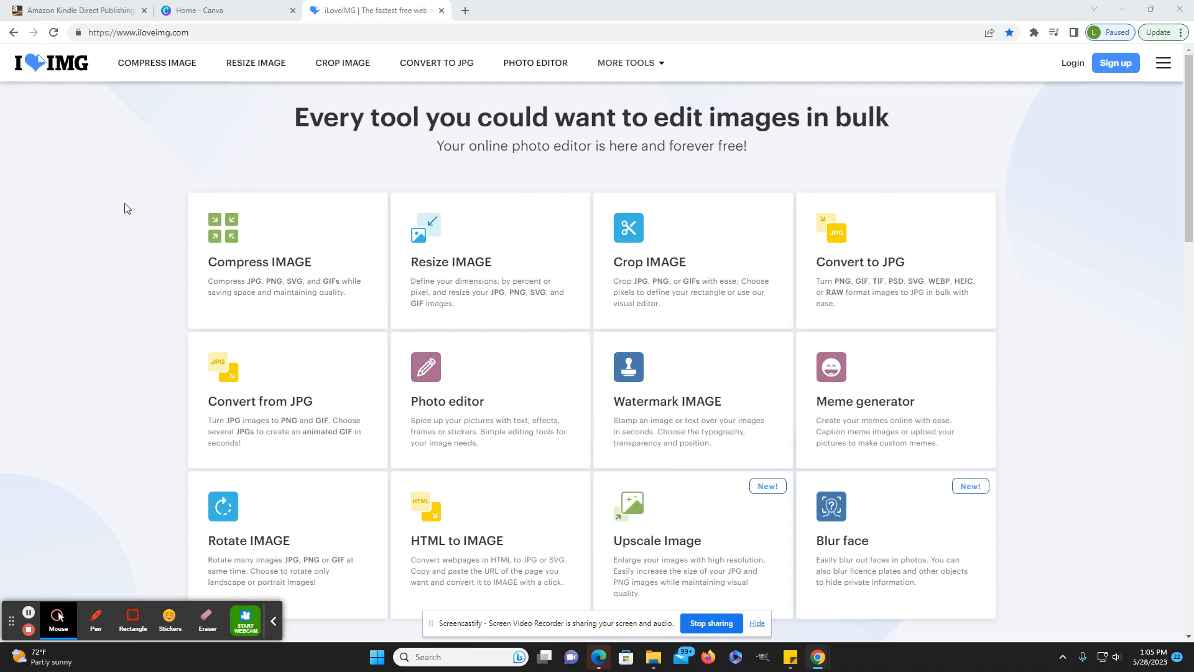
mouse_move(139, 282)
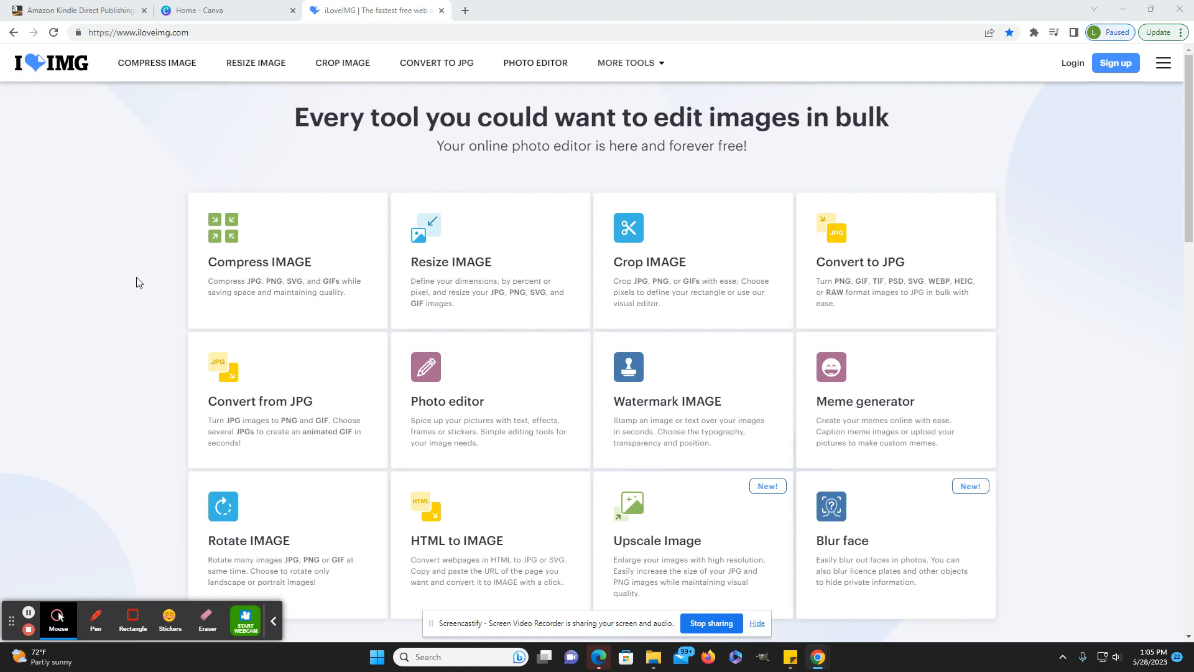
mouse_move(149, 296)
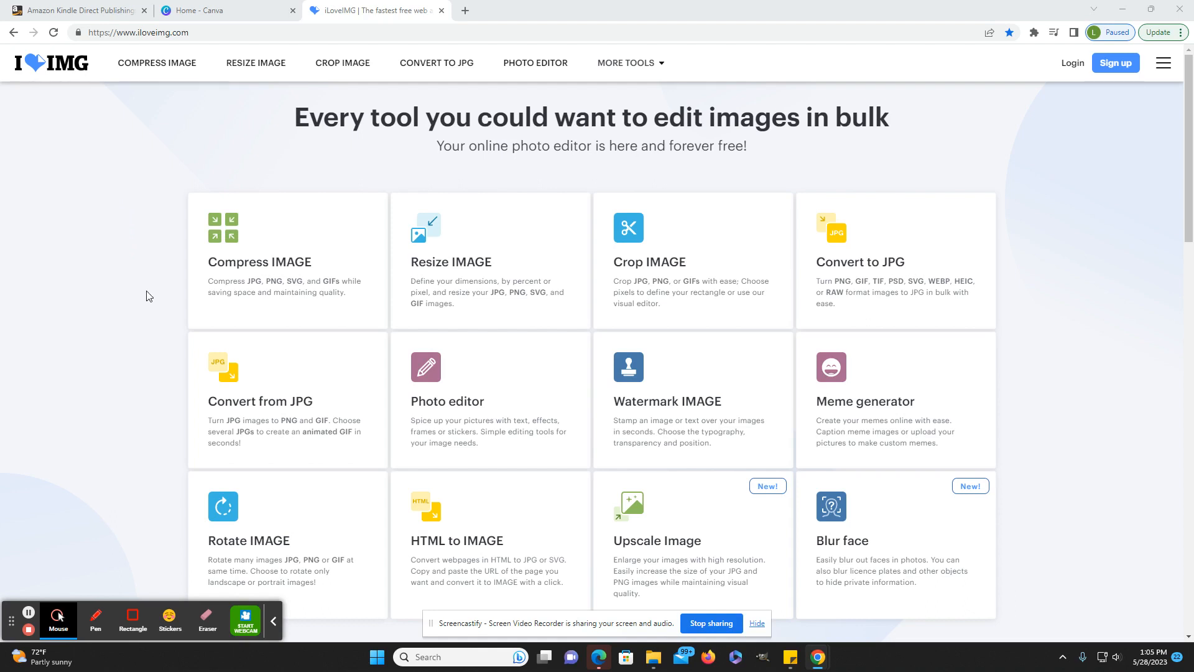
mouse_move(150, 322)
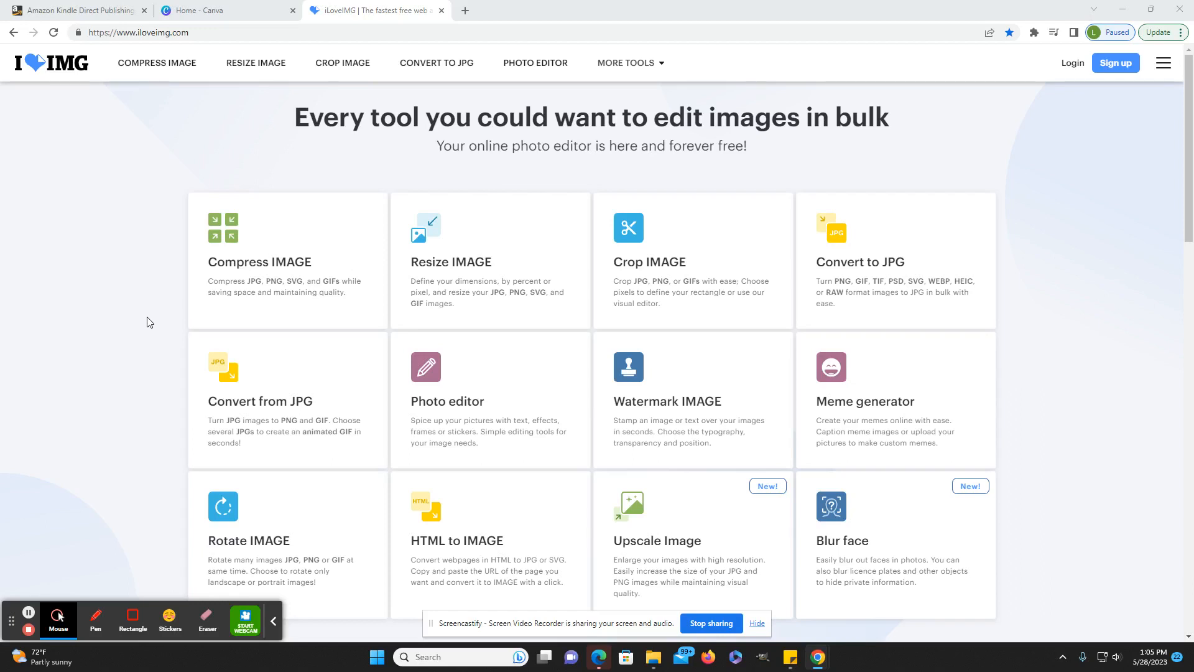
mouse_move(736, 584)
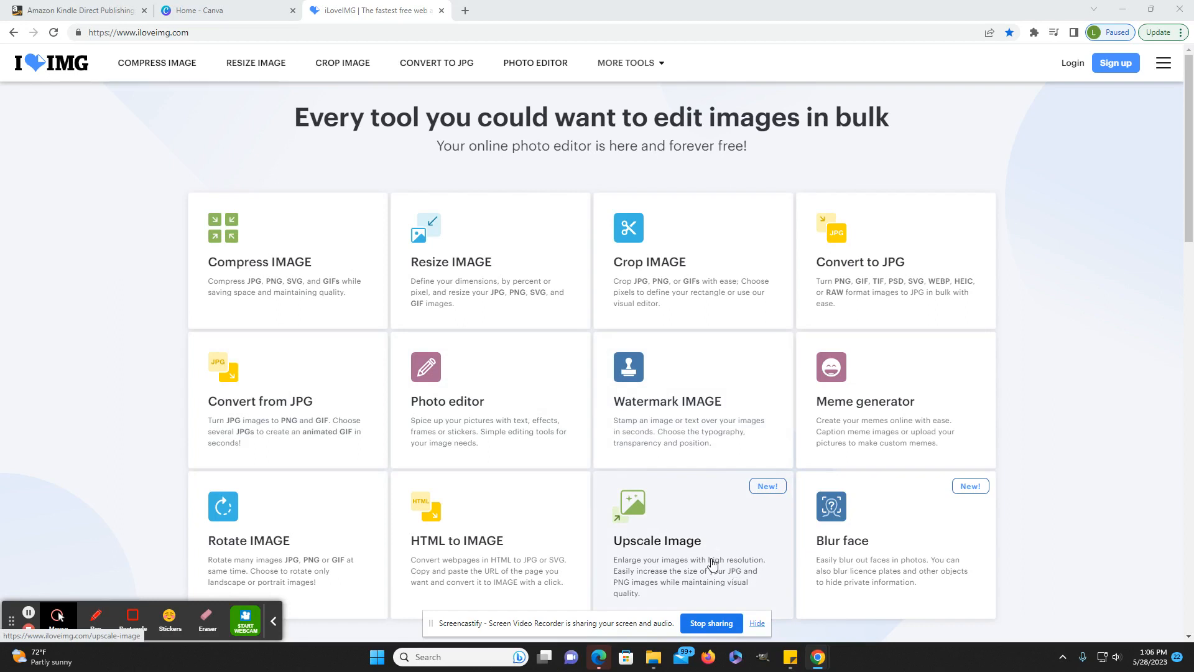
- Open iLoveIMG's Upscale image tool from the homepage
click(657, 540)
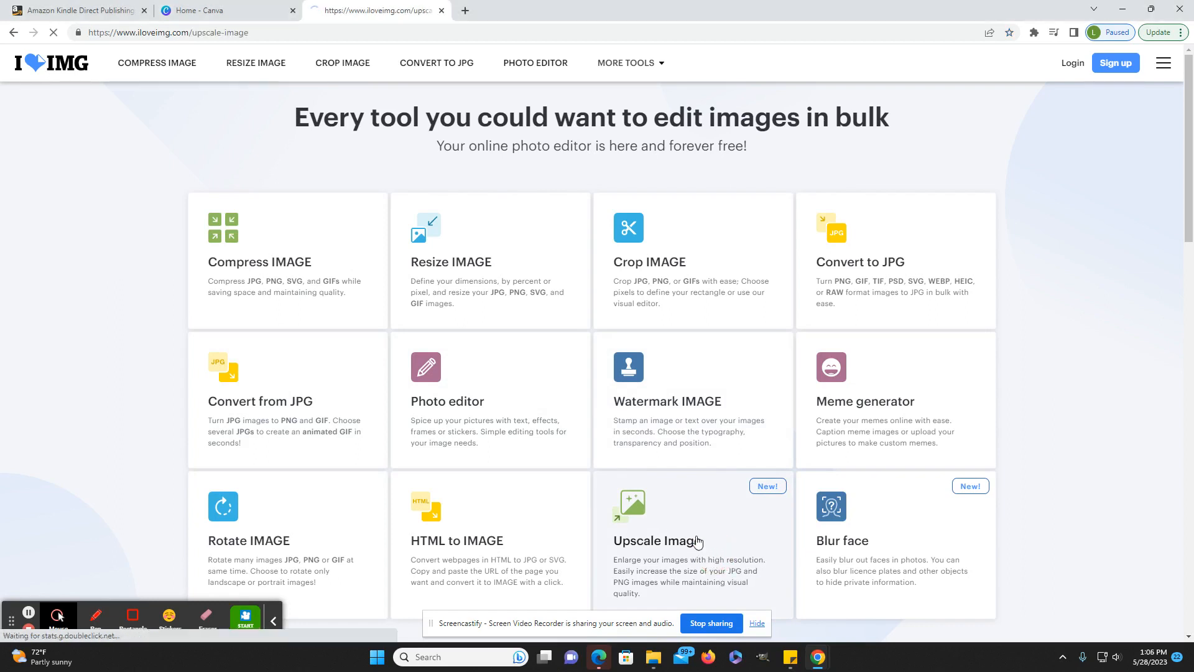
click(657, 540)
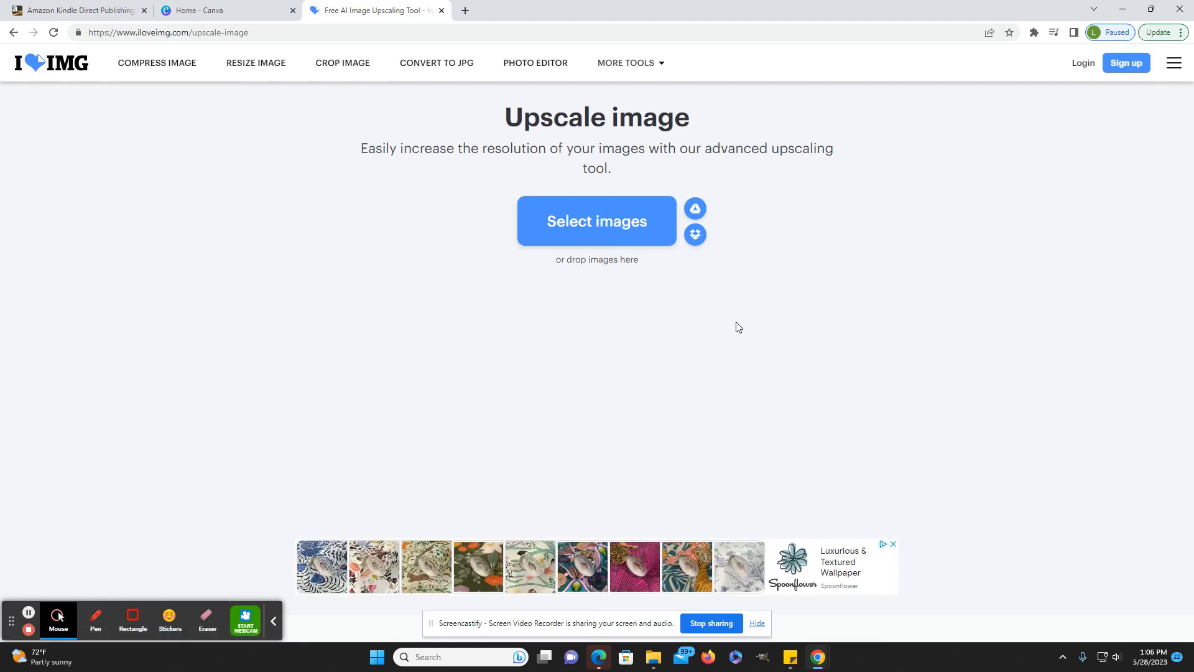
mouse_move(700, 394)
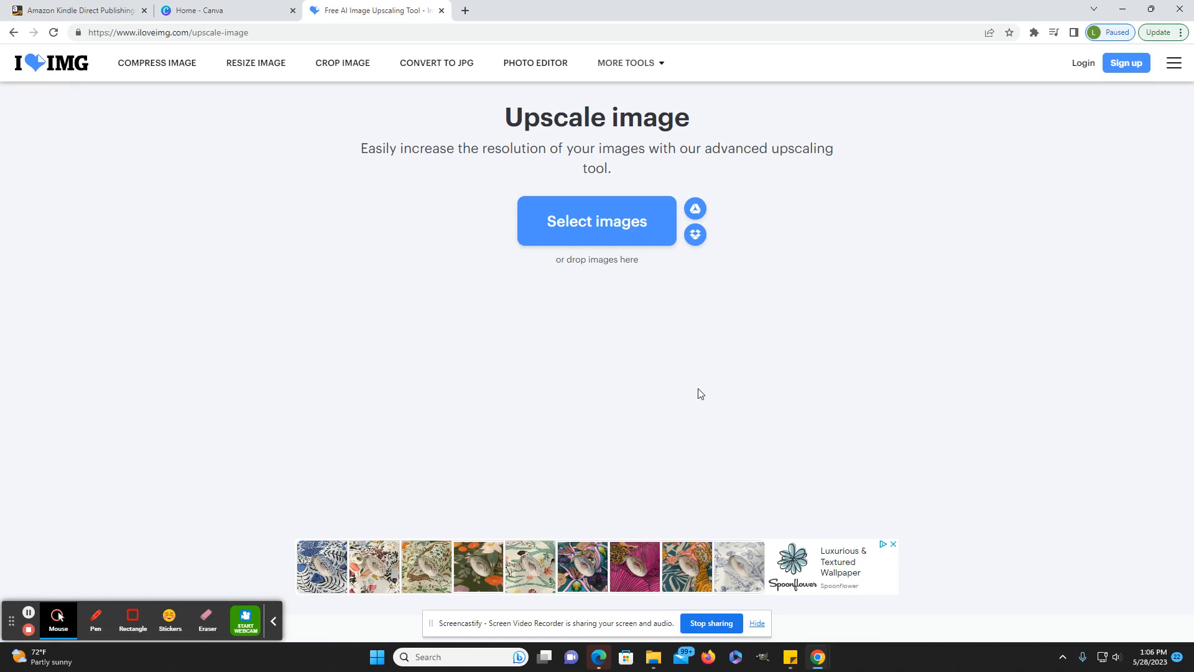
mouse_move(698, 393)
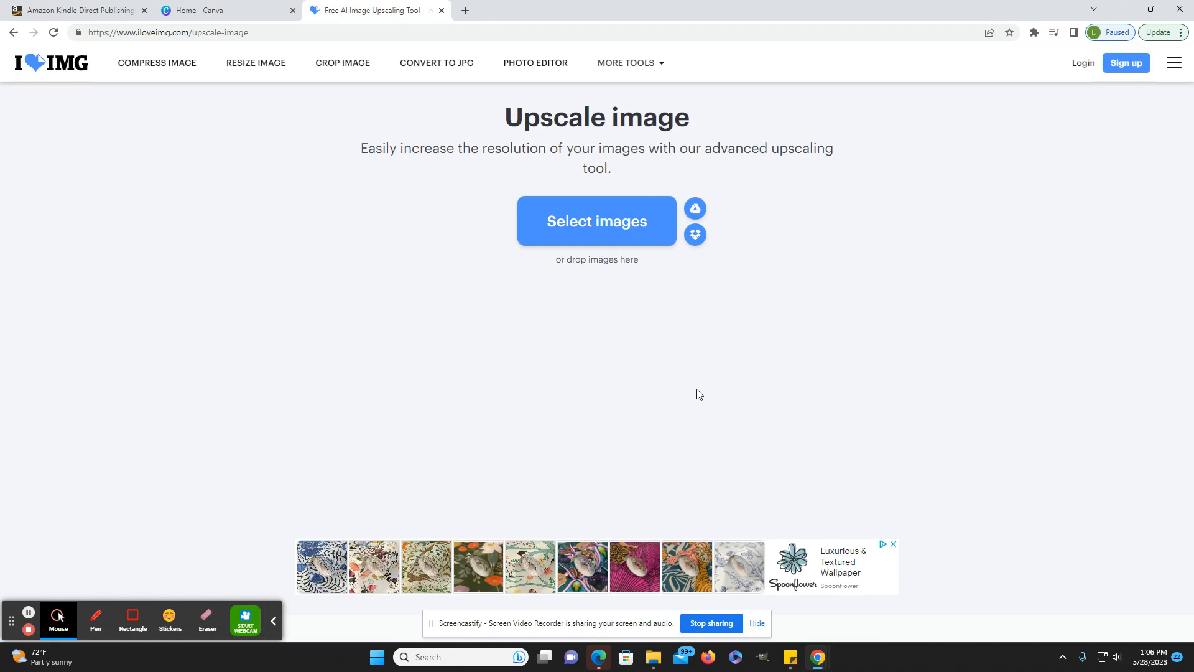
mouse_move(610, 242)
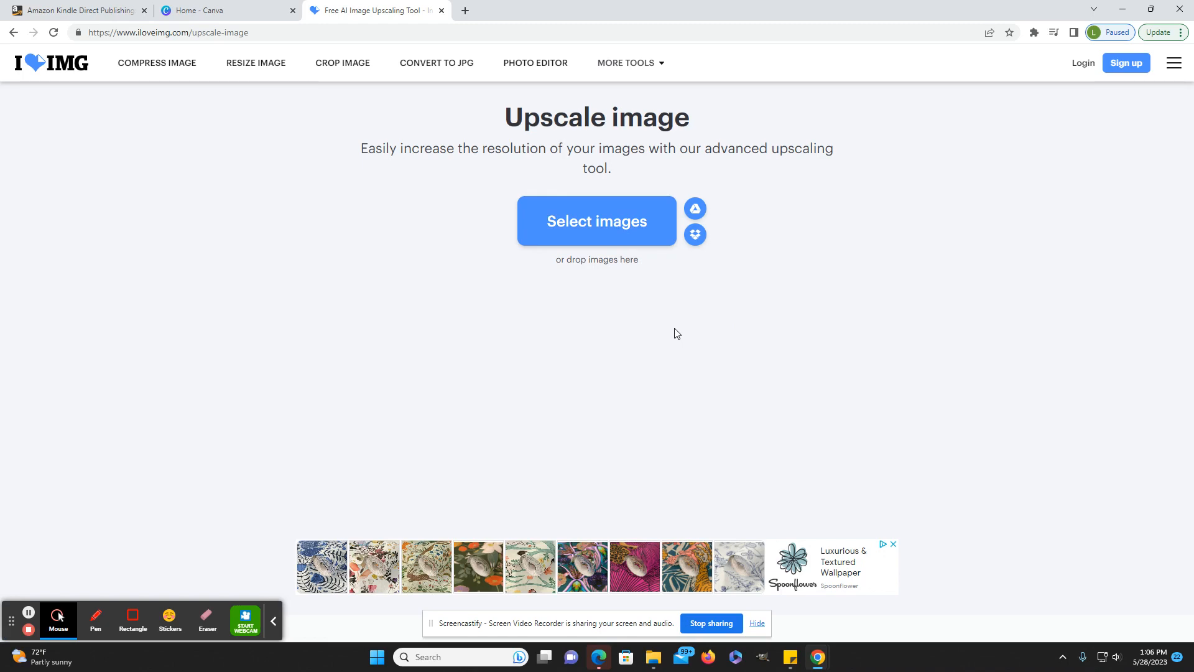
mouse_move(697, 403)
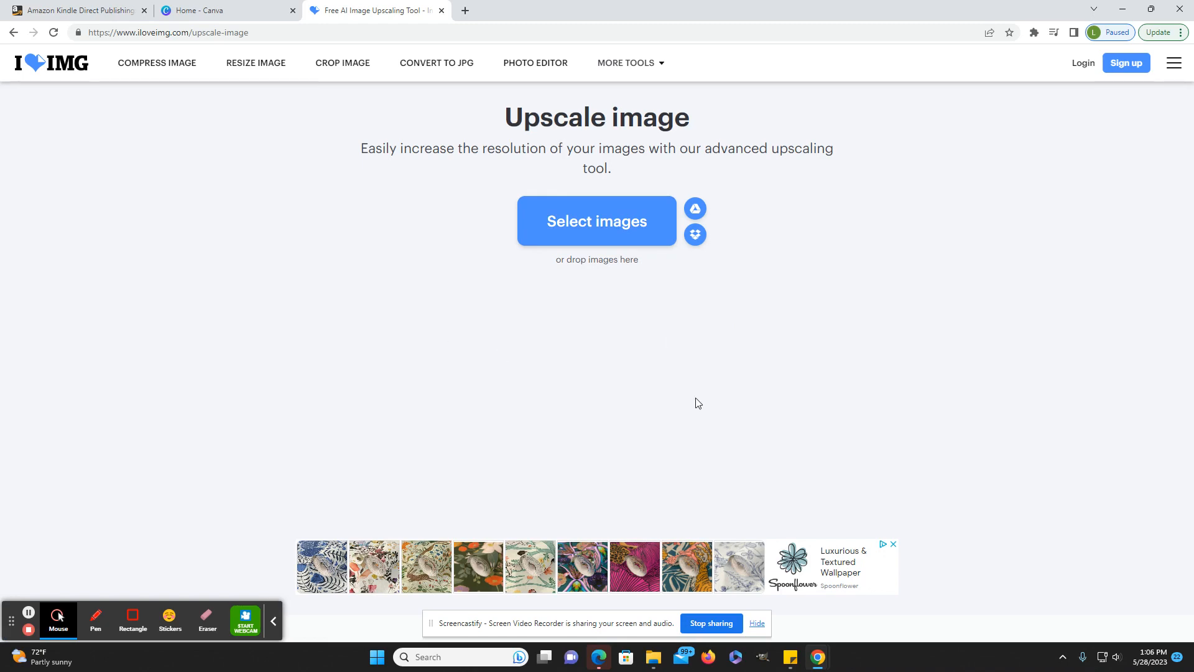
mouse_move(835, 377)
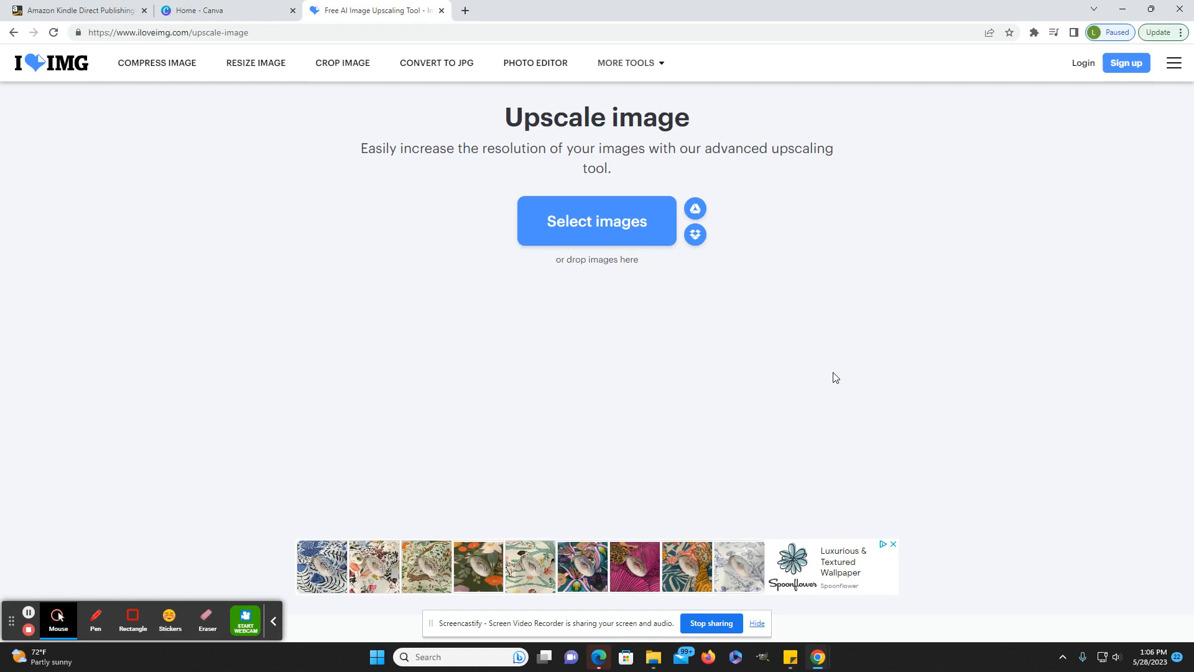
mouse_move(828, 339)
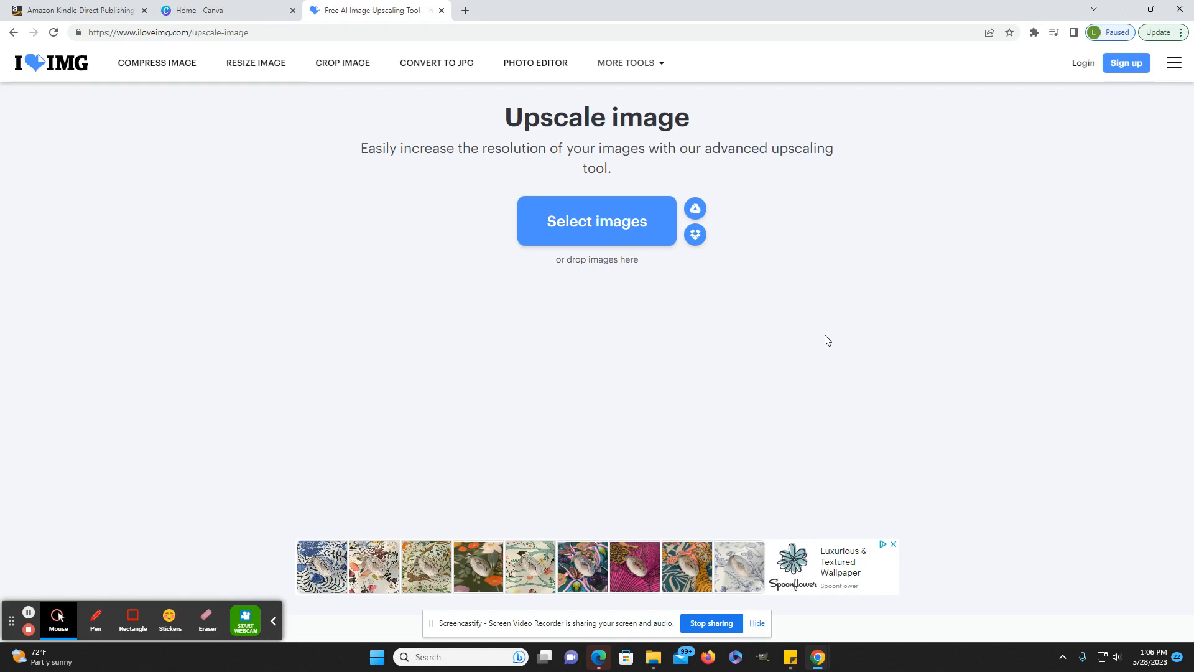
mouse_move(469, 425)
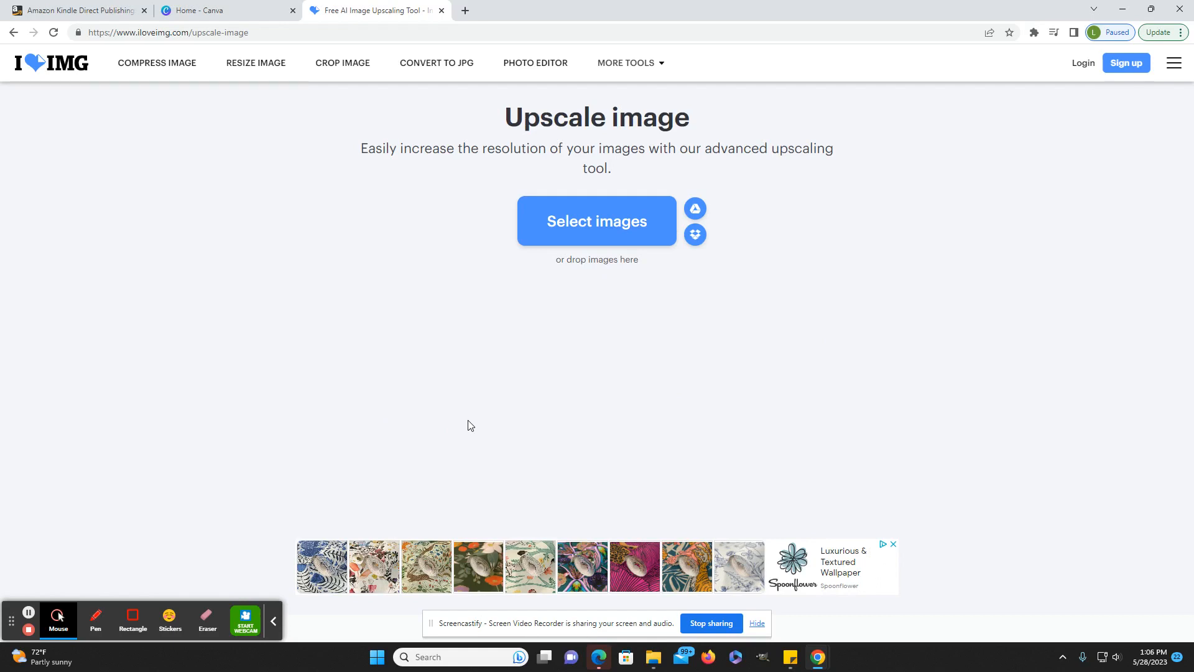
mouse_move(516, 261)
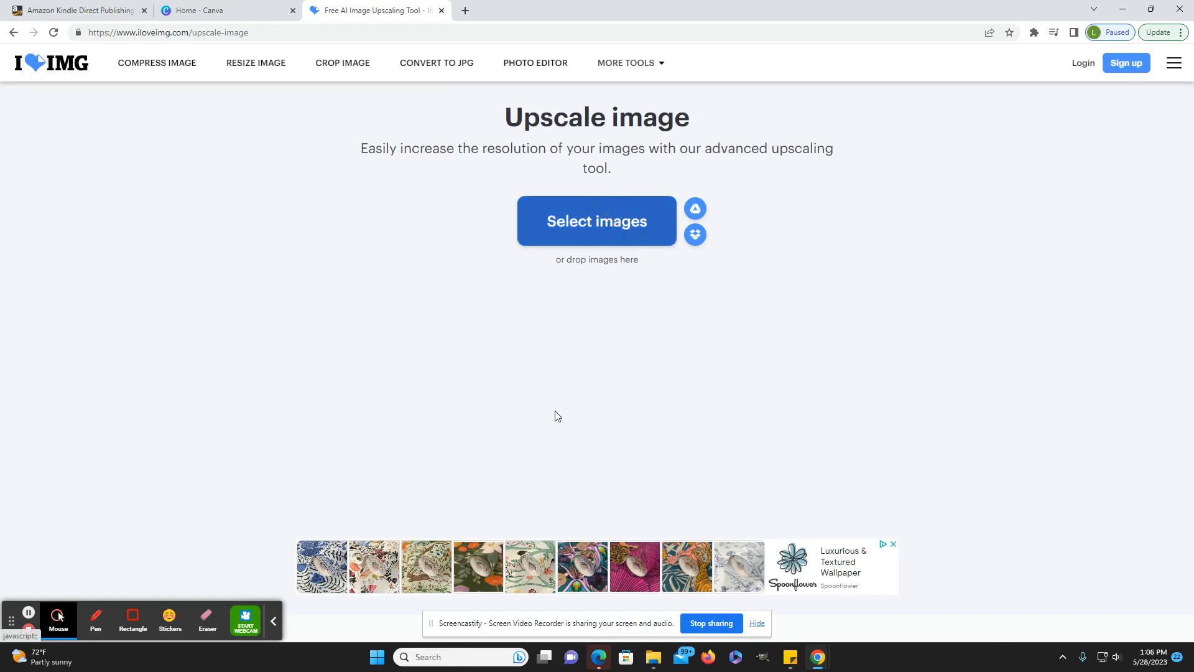
mouse_move(591, 411)
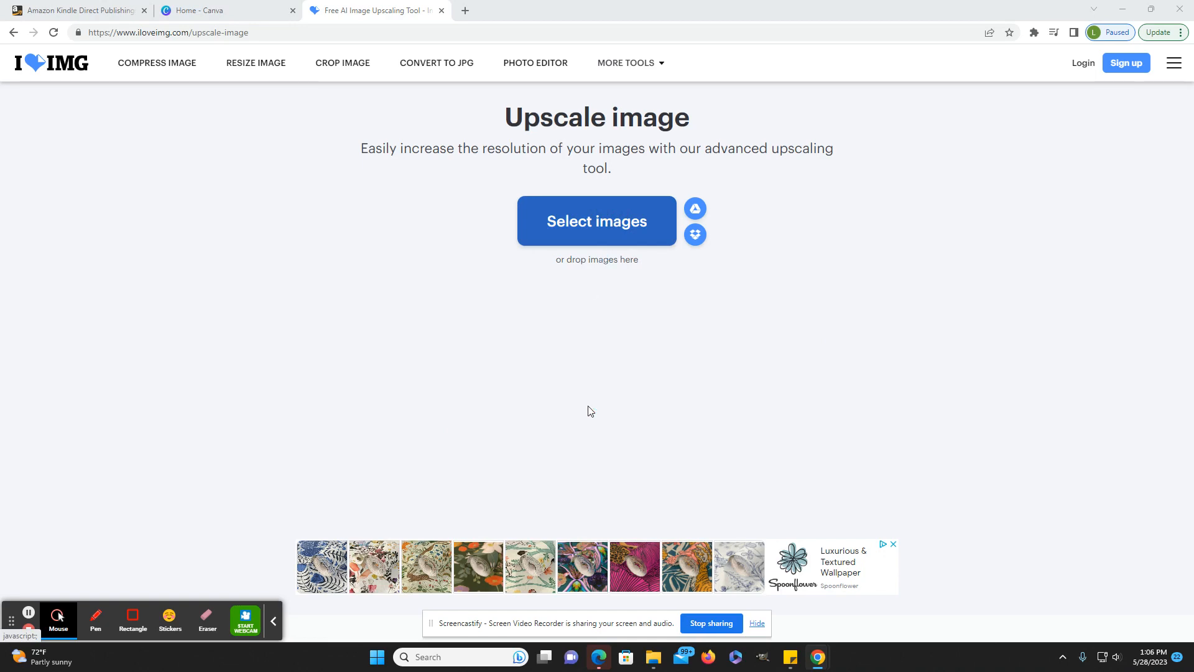
- Upload the three 1,344 x 896 px Halloween scene images to the upscaler
click(597, 221)
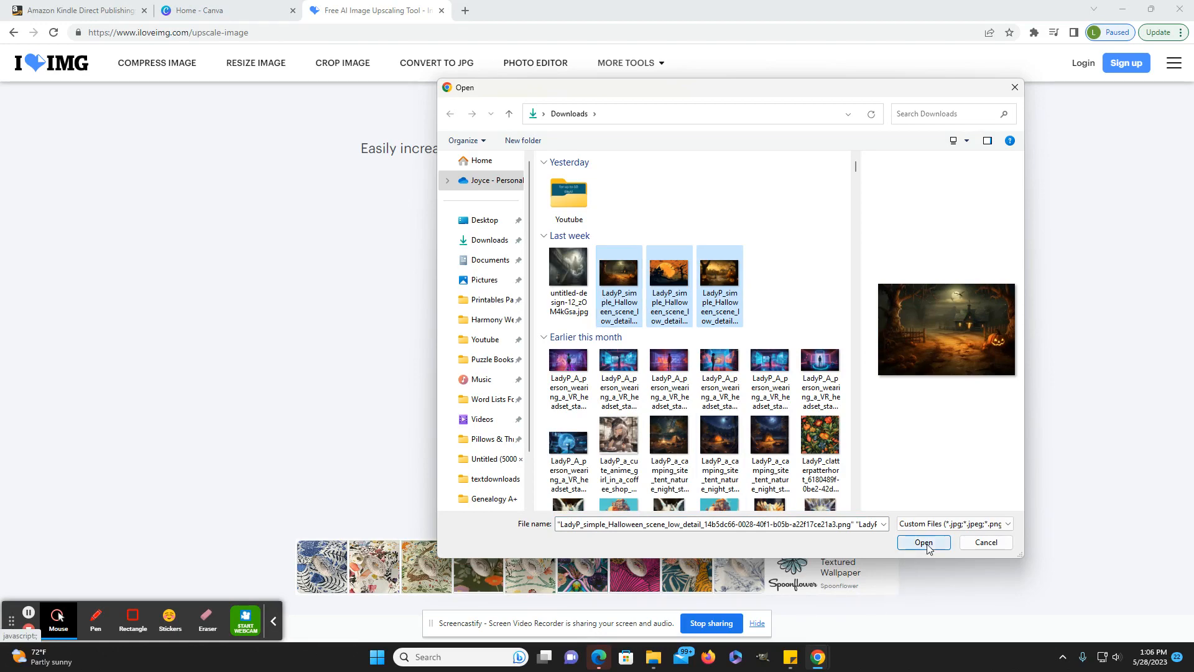
click(923, 543)
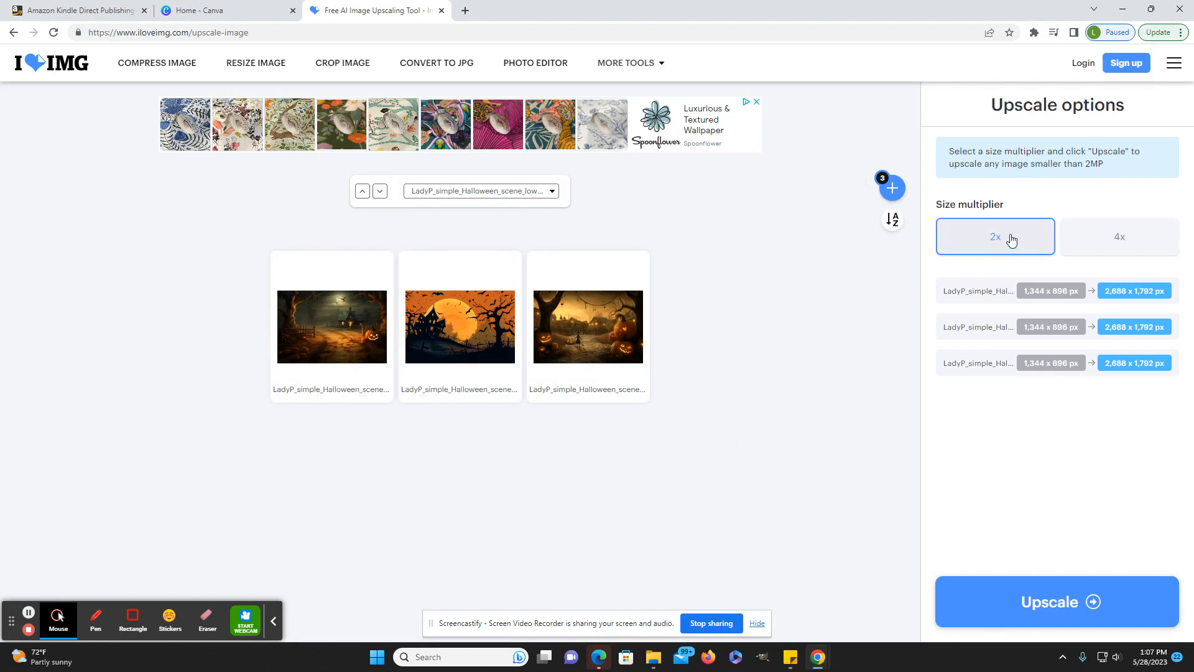
- Pick the 4x multiplier (5,376 x 3,584 px) and compare before/after with the slider
click(1056, 601)
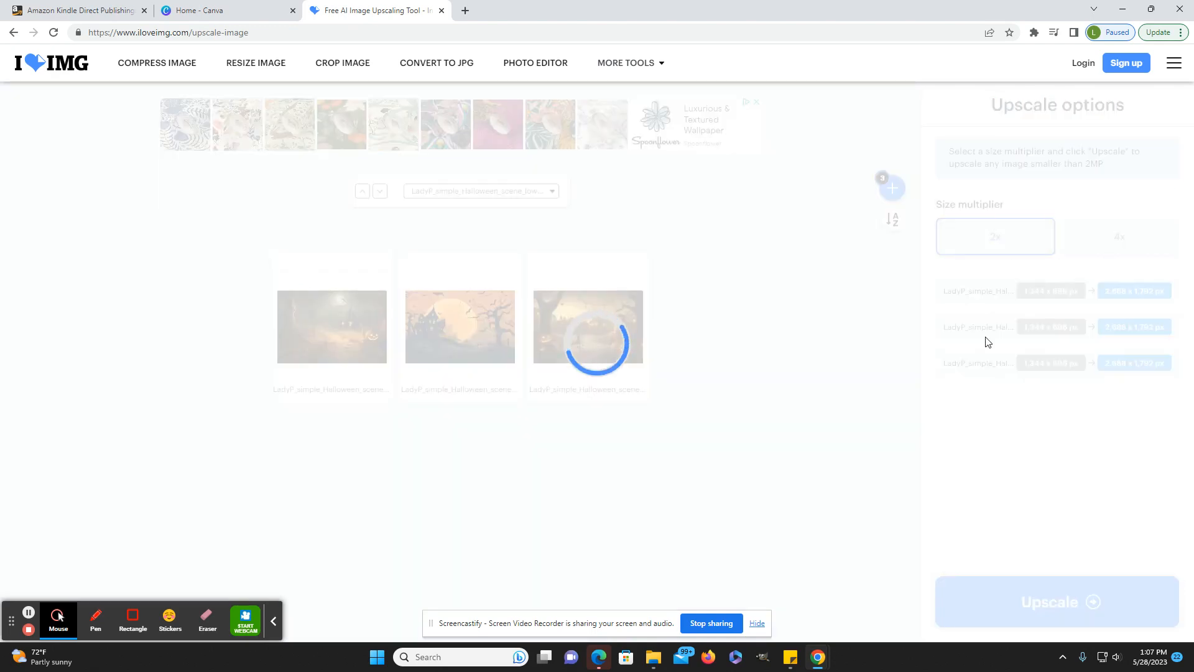
click(1118, 236)
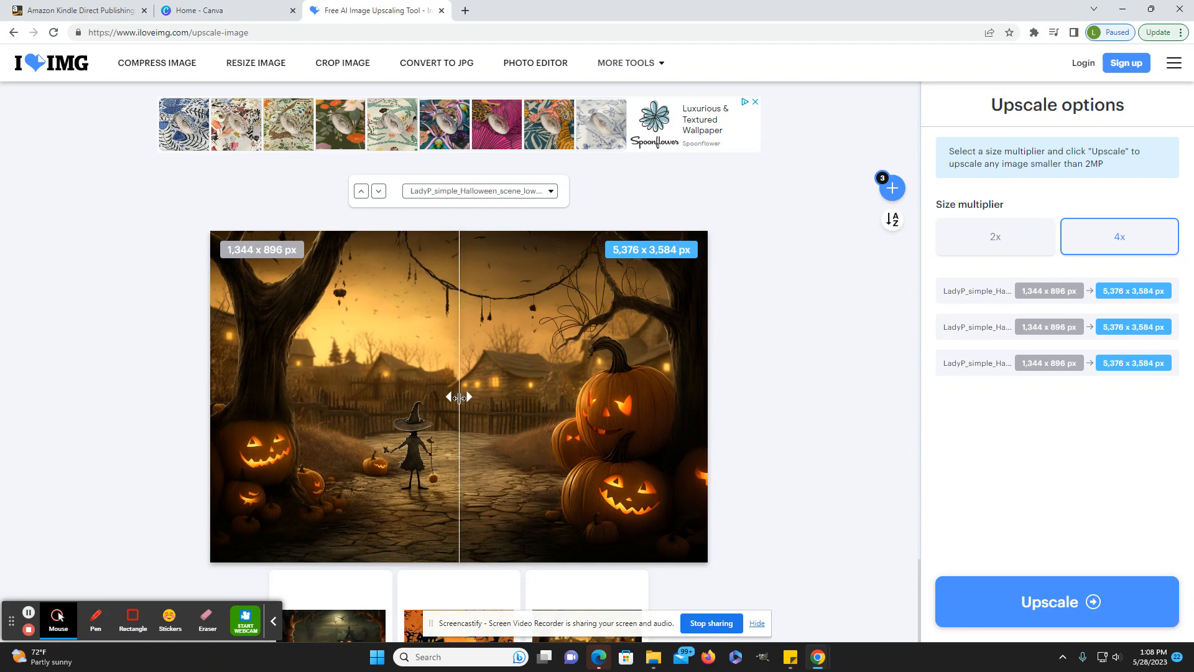
drag(459, 397, 640, 402)
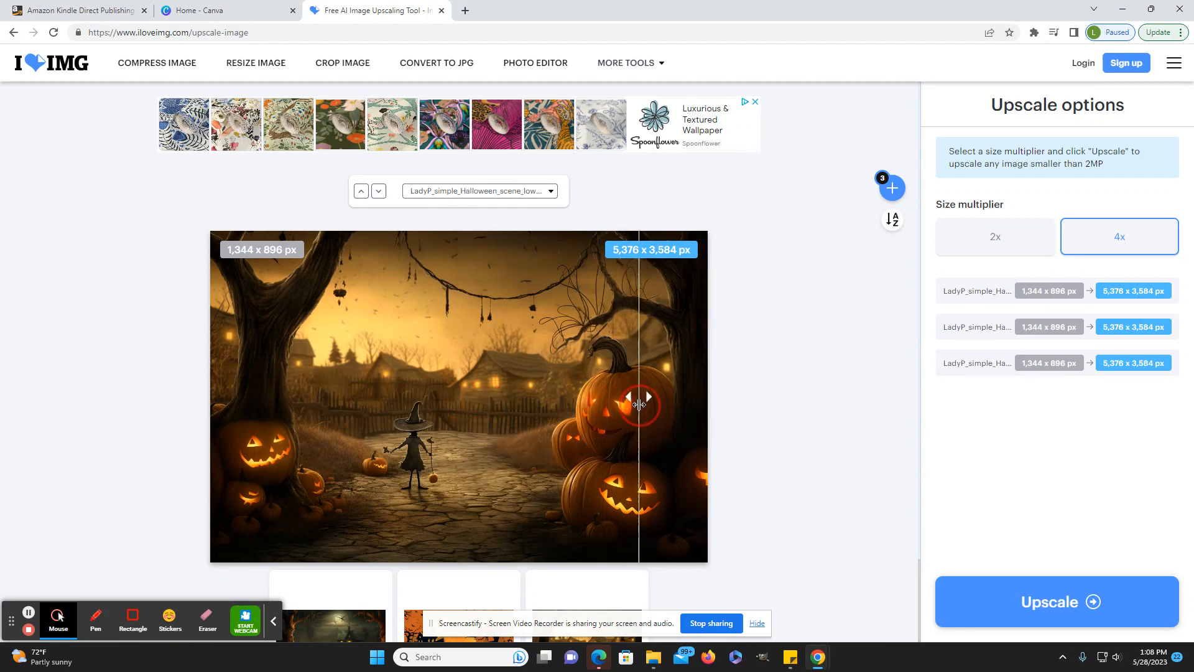
drag(636, 404, 405, 404)
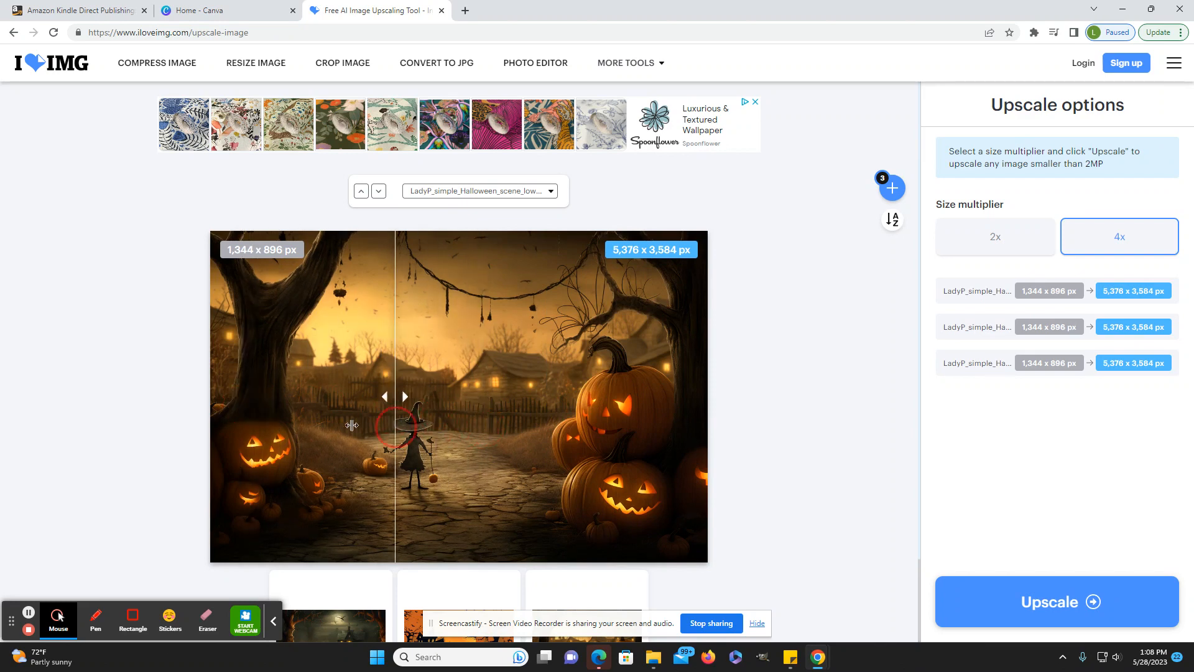
drag(393, 396, 512, 397)
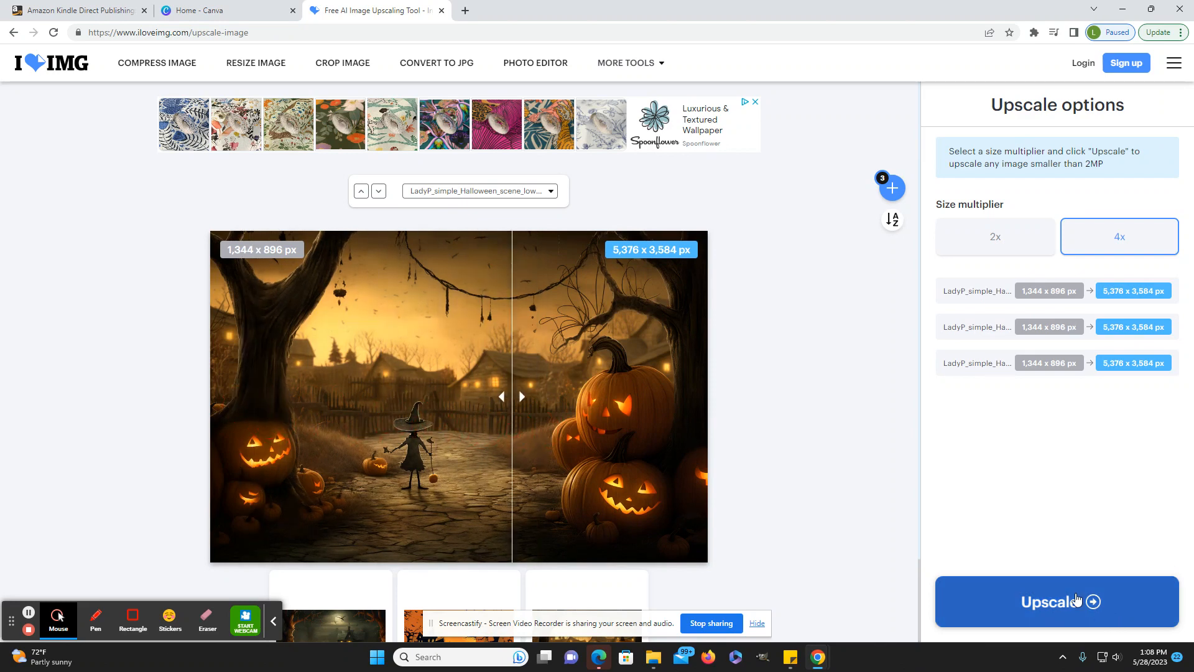
- Start upscaling the three Halloween images at 4x
click(1055, 601)
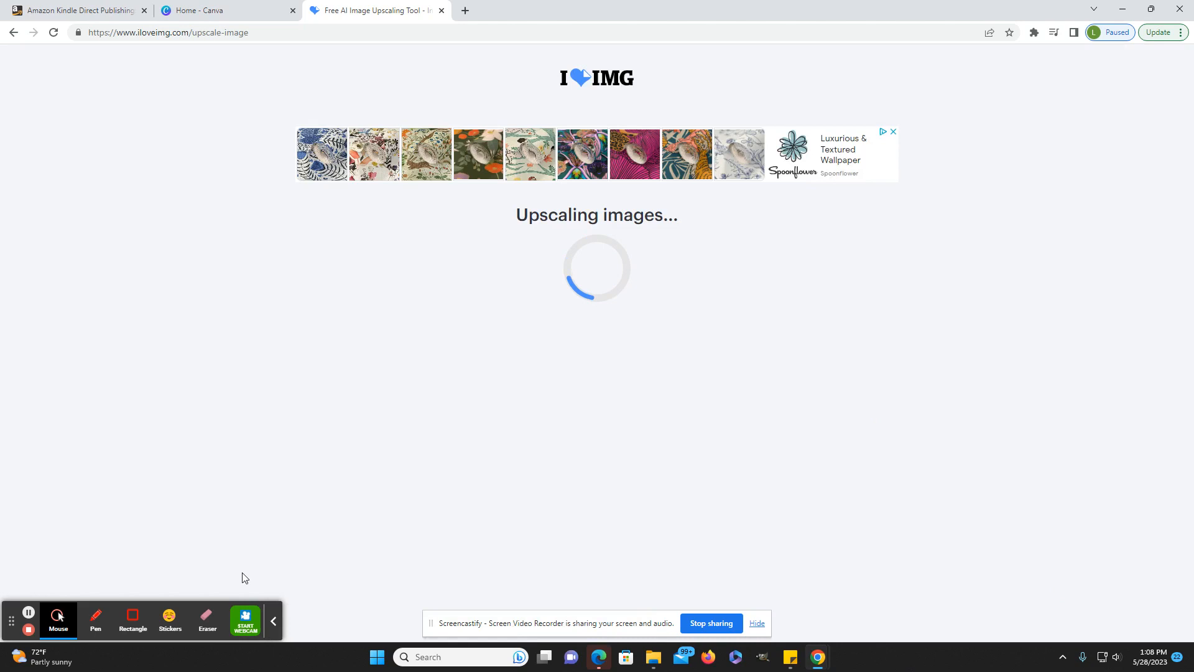
mouse_move(747, 418)
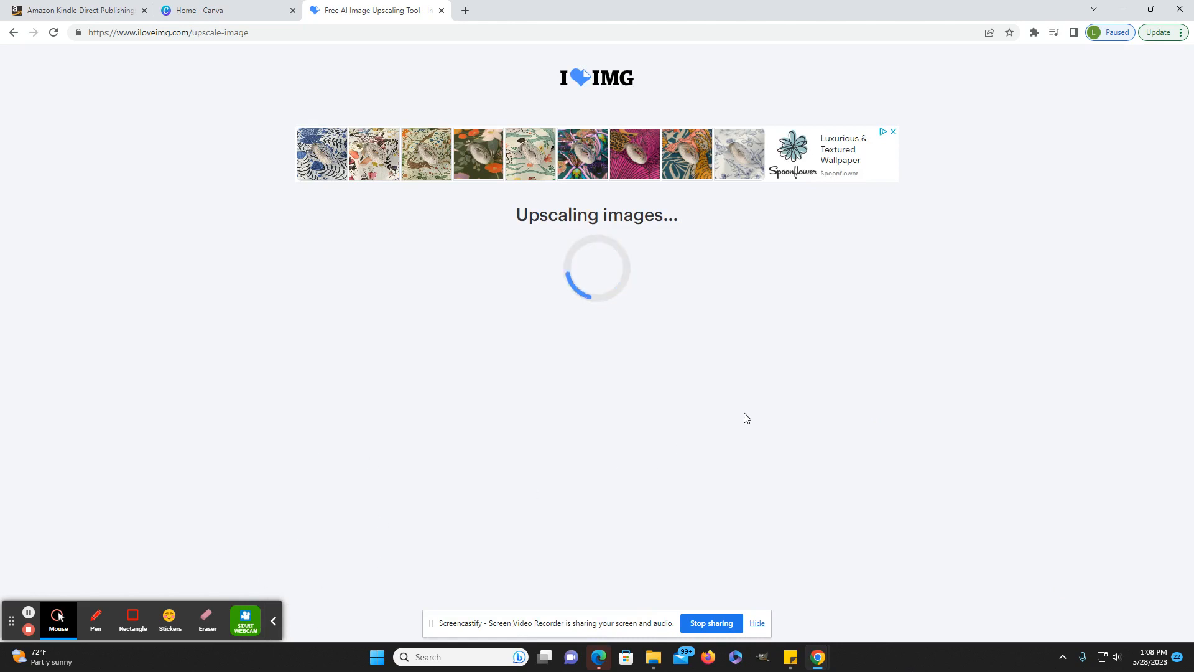
mouse_move(454, 429)
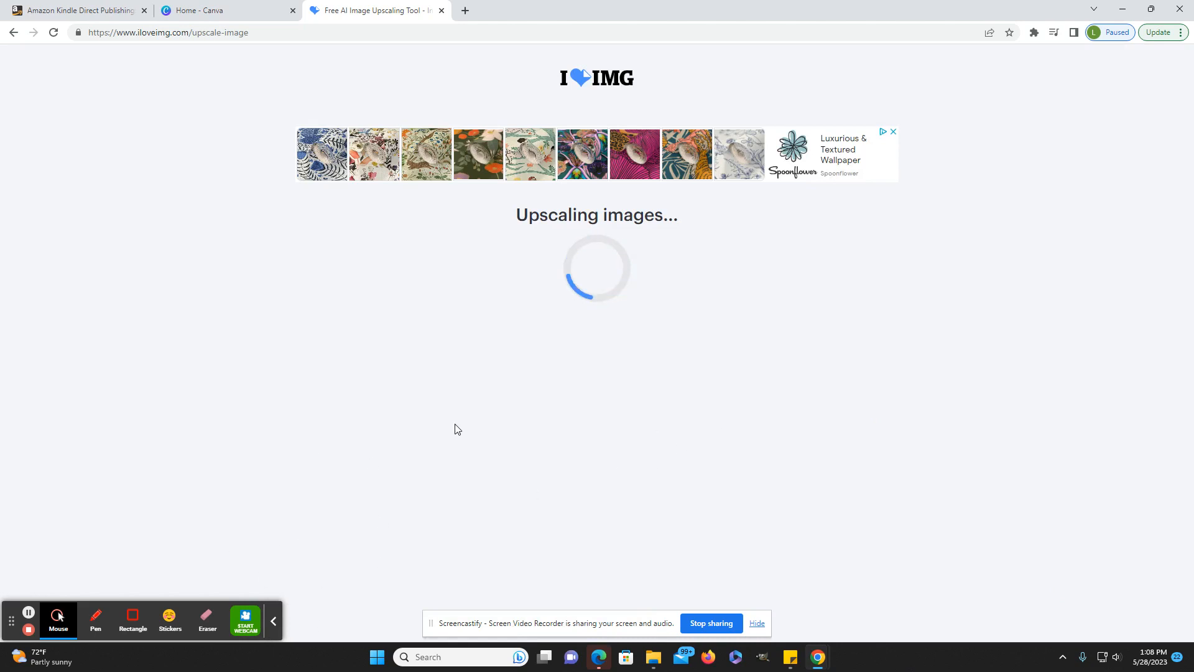
mouse_move(702, 595)
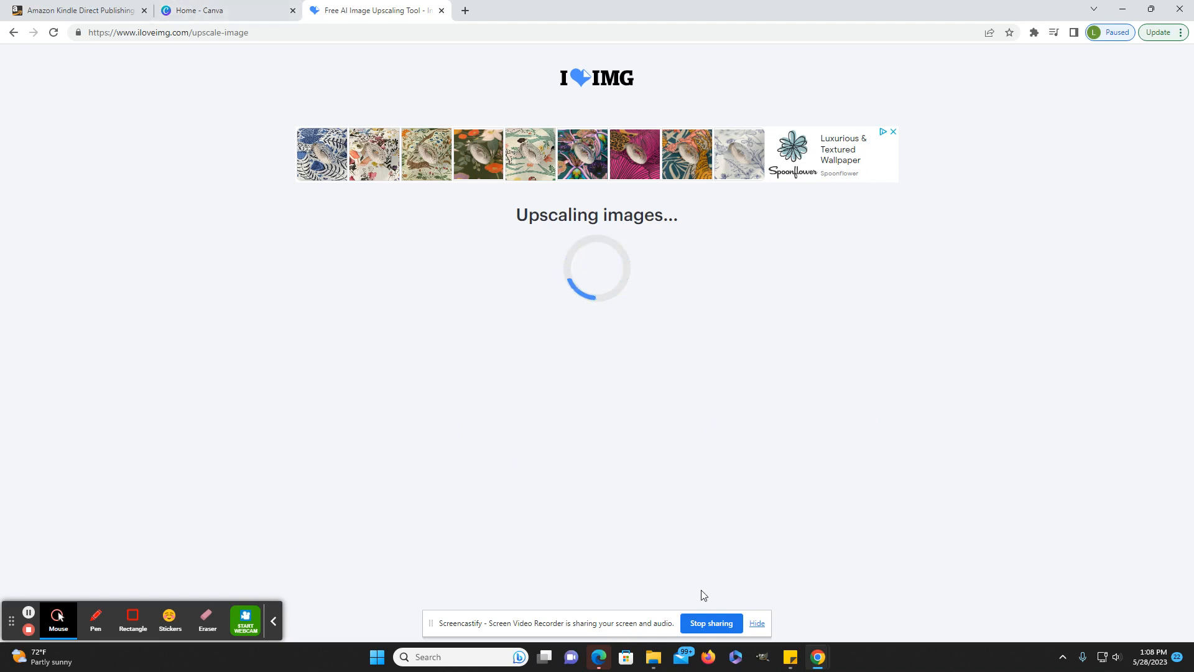
mouse_move(851, 456)
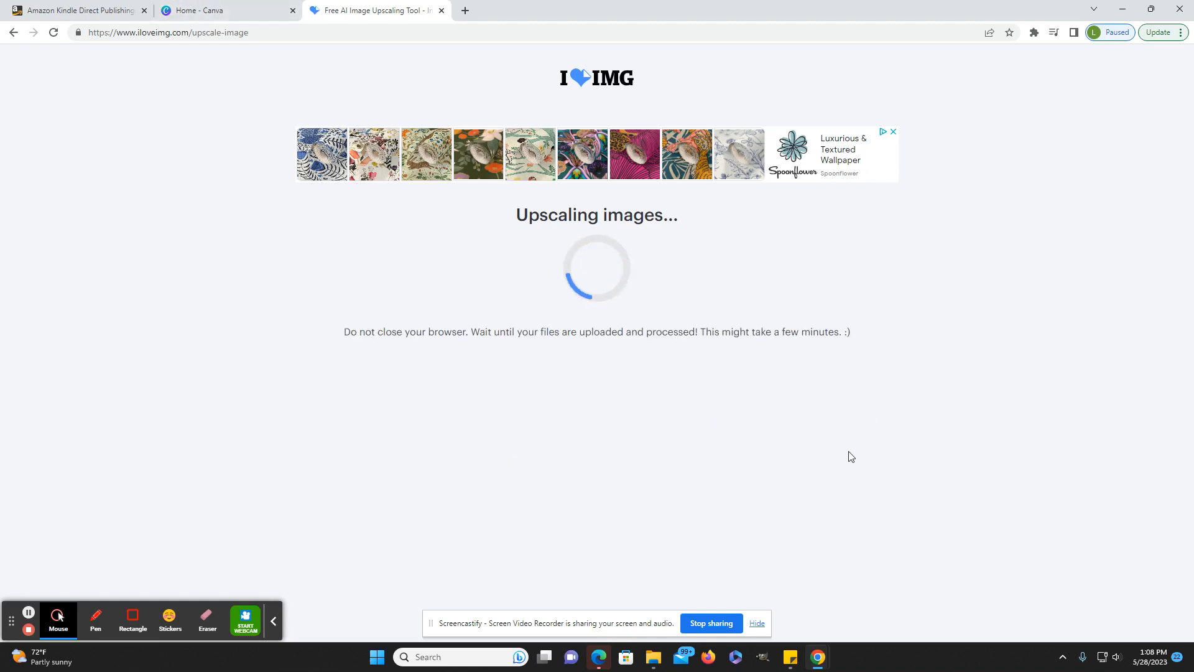
mouse_move(615, 493)
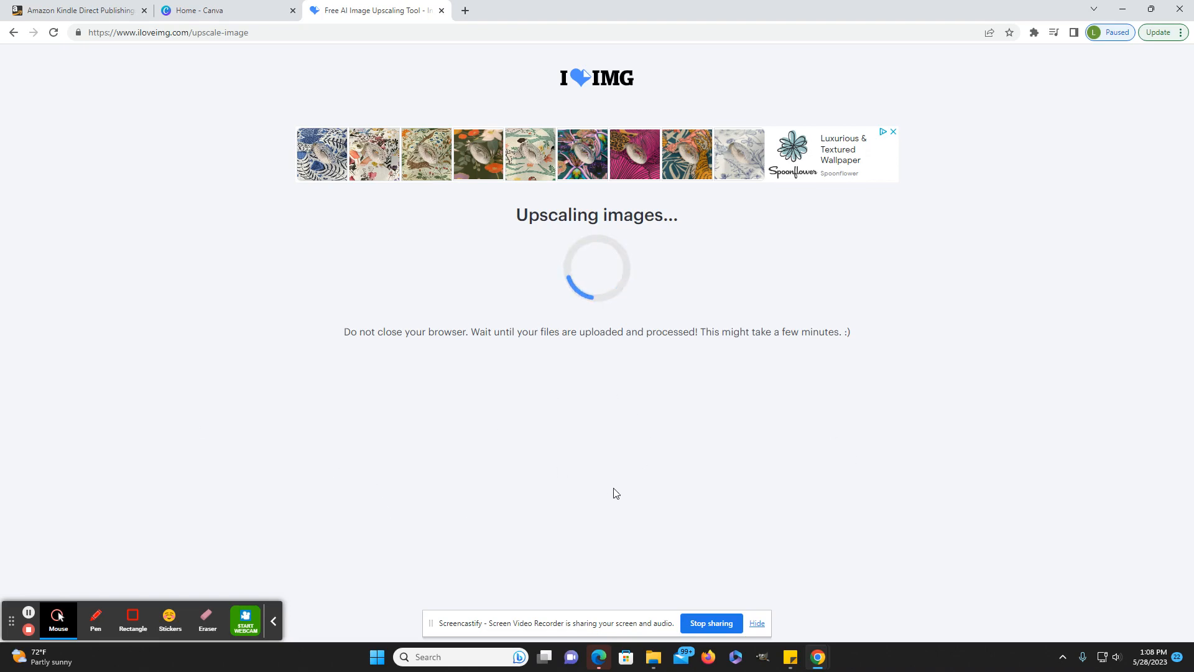
mouse_move(838, 420)
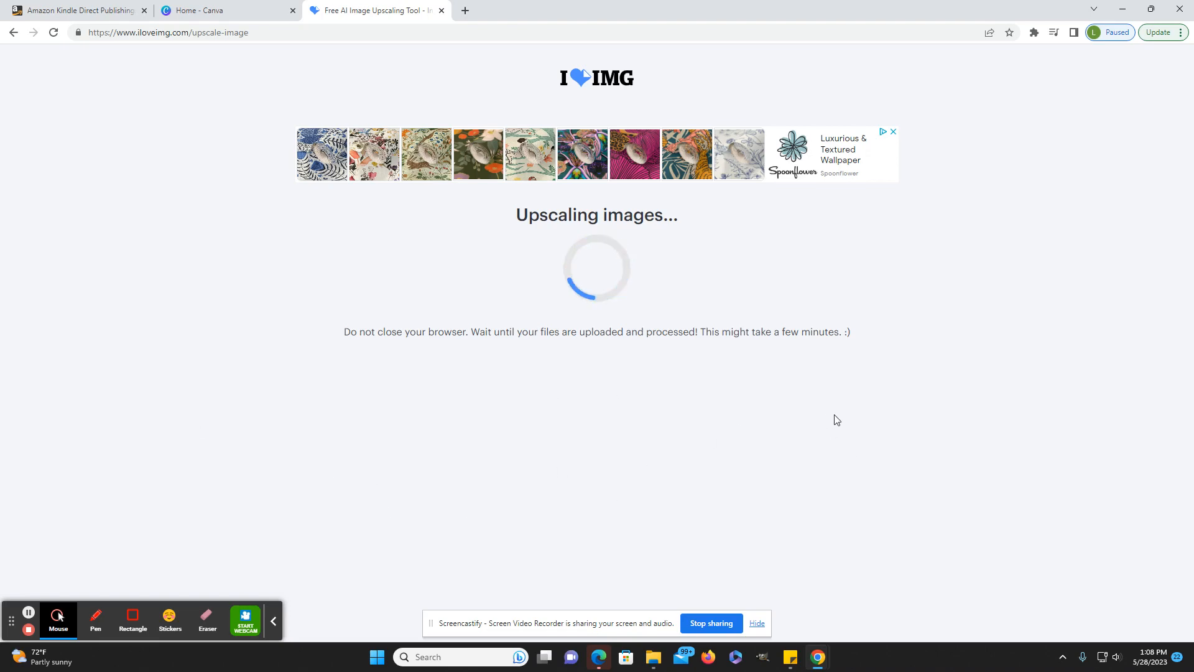
mouse_move(661, 265)
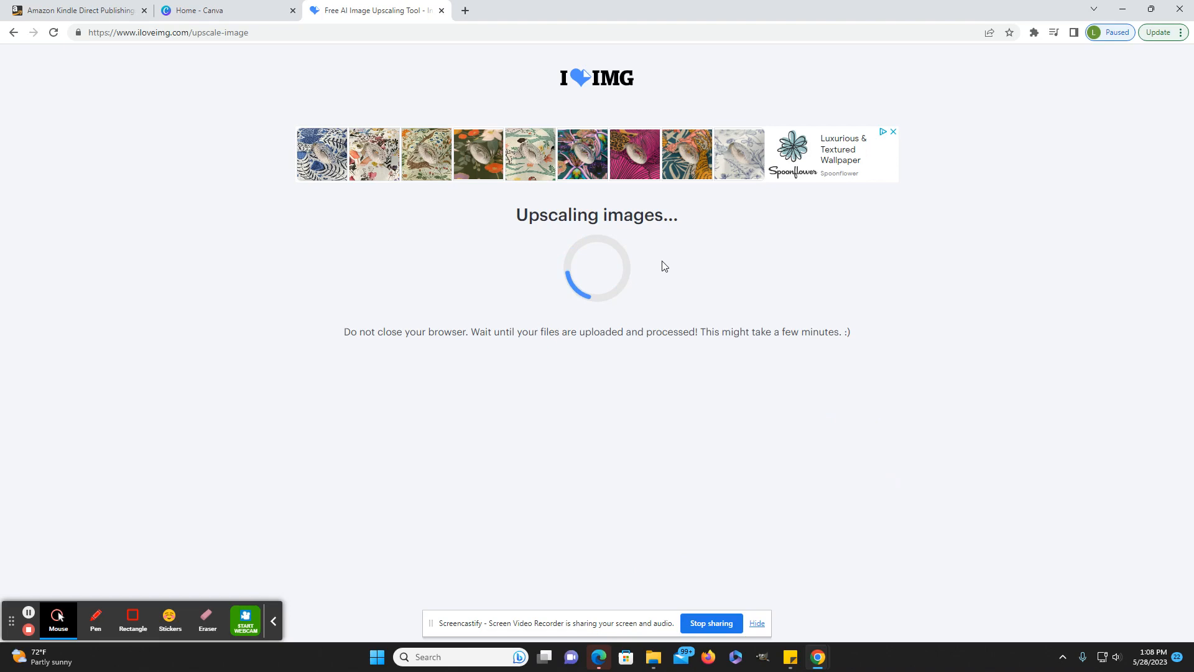
mouse_move(810, 442)
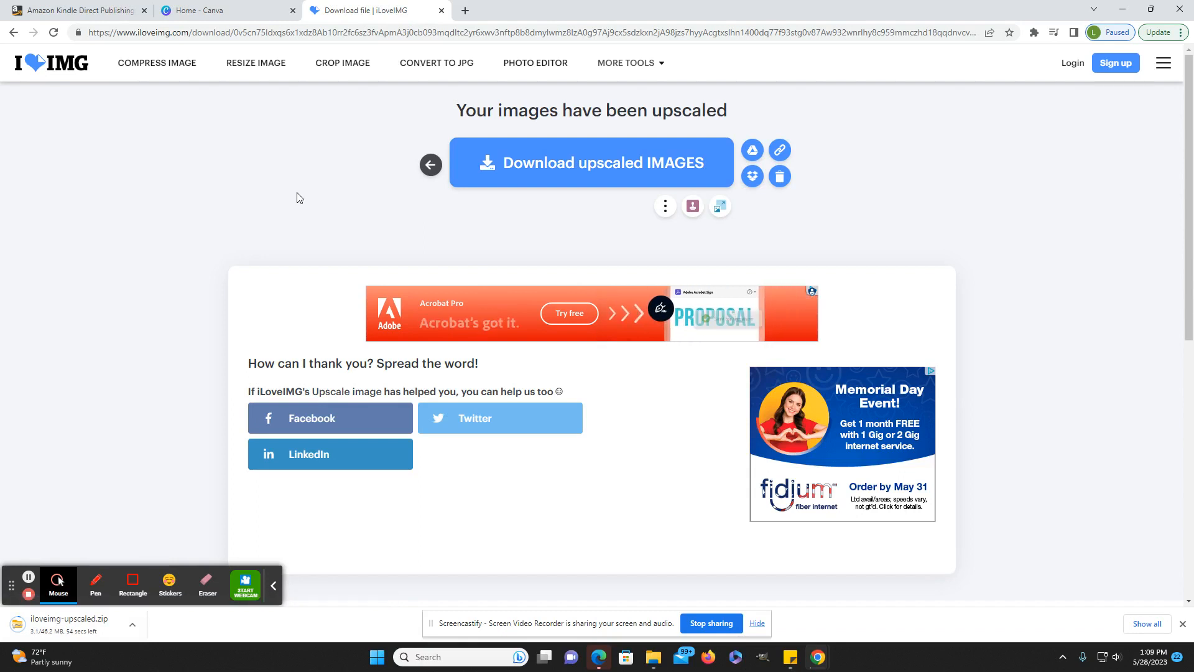
mouse_move(234, 191)
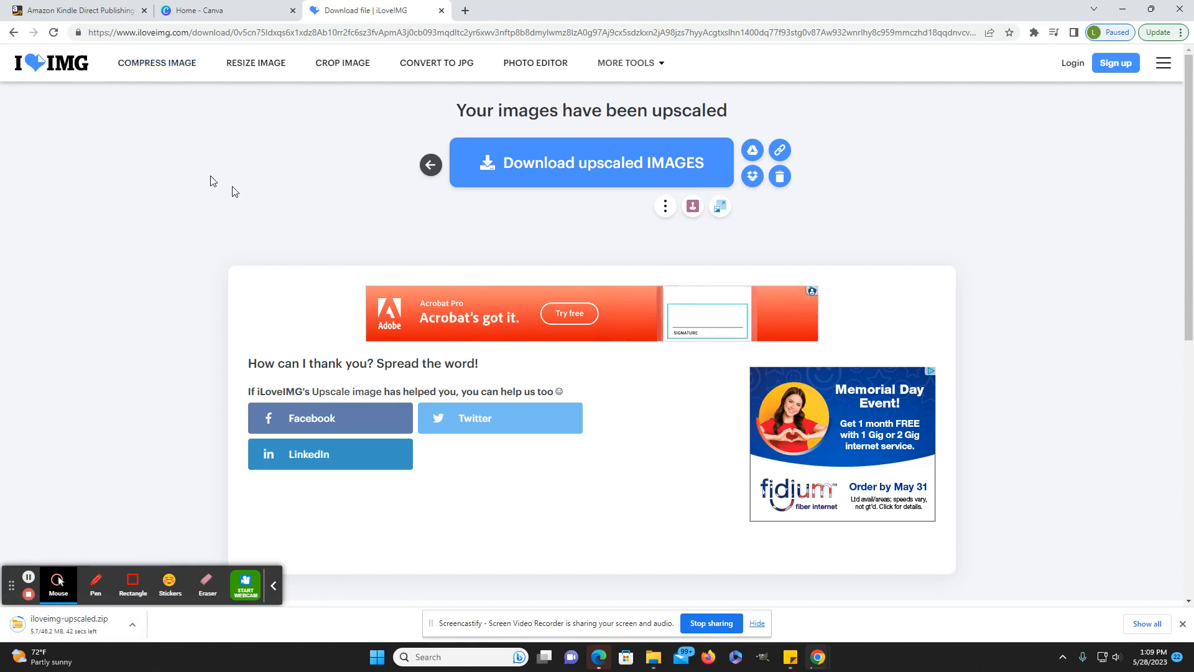
mouse_move(156, 62)
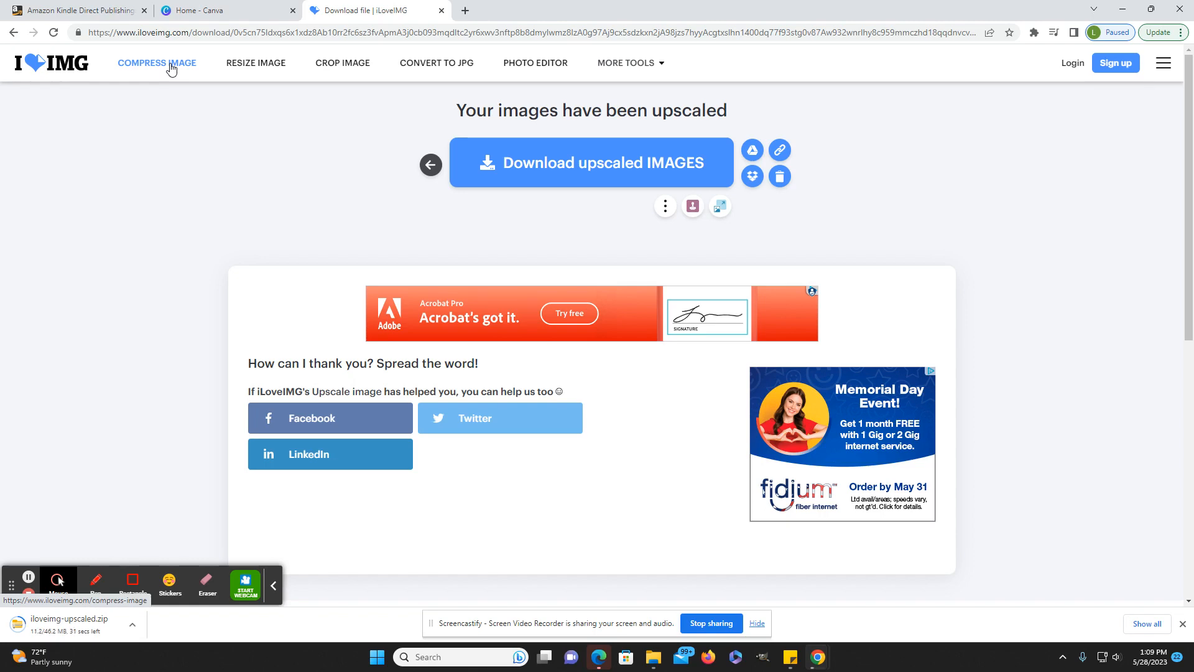
- Go to Compress IMAGE while iloveimg-upscaled.zip finishes downloading
click(157, 62)
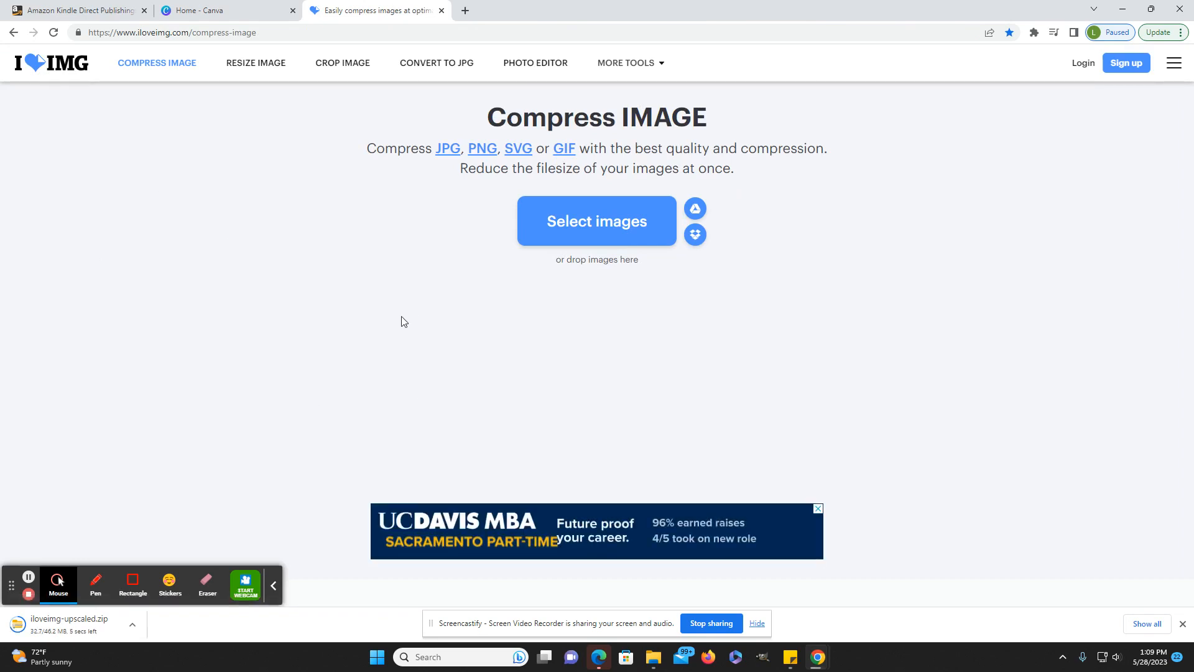
mouse_move(360, 426)
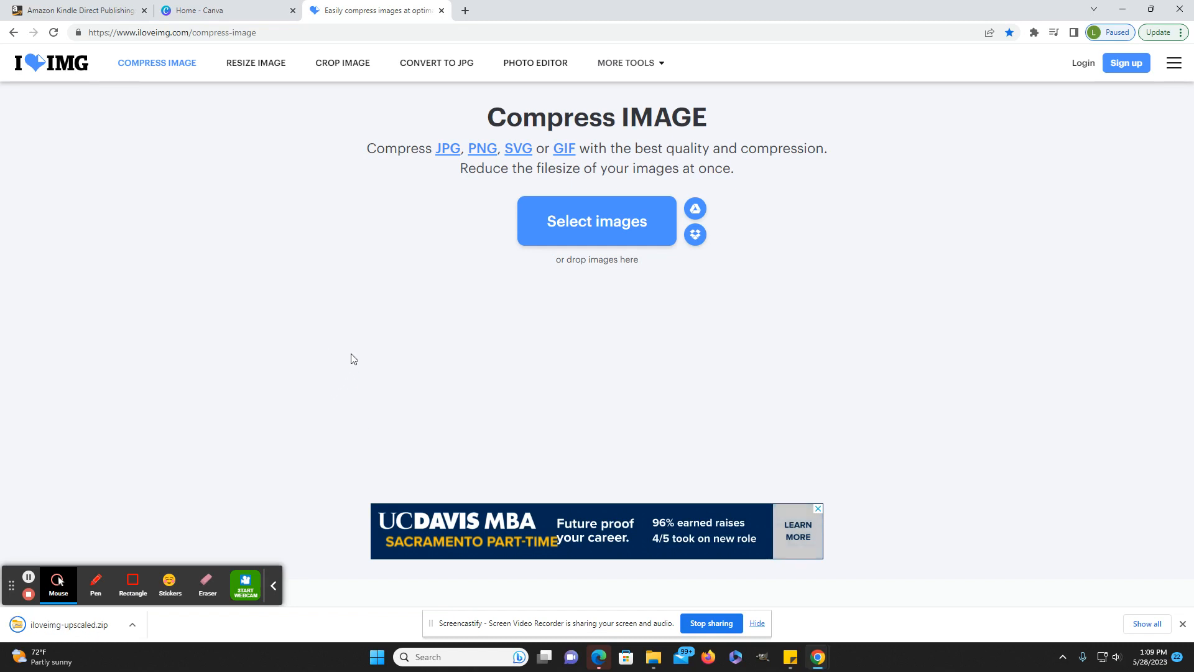
mouse_move(161, 78)
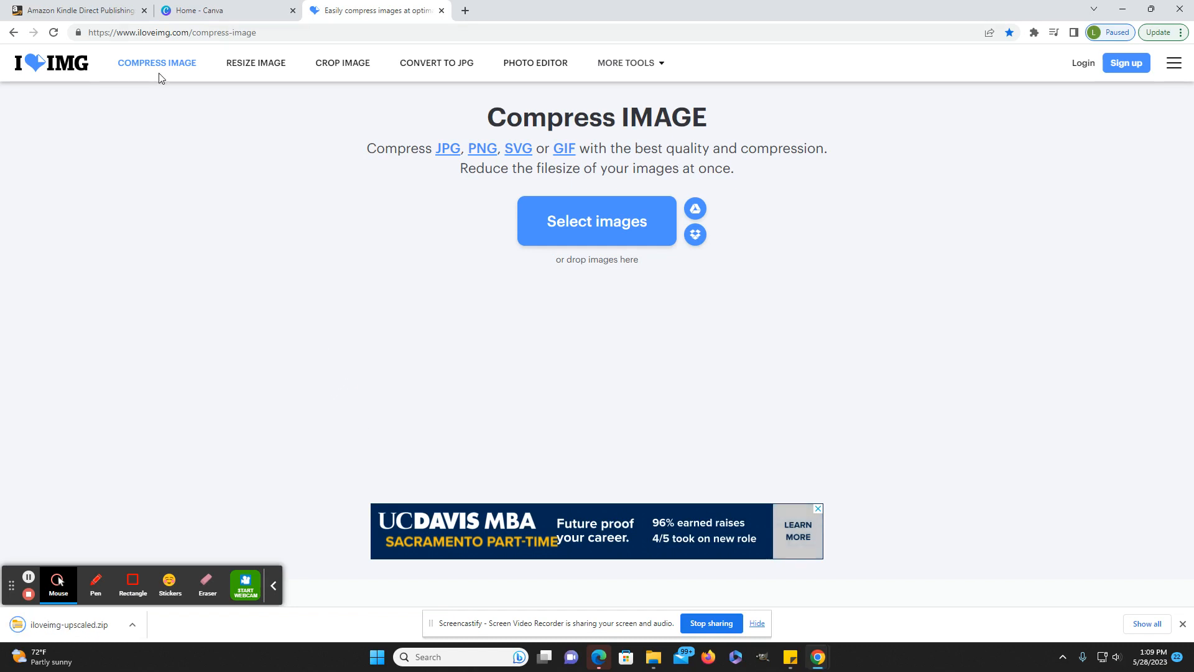
mouse_move(255, 297)
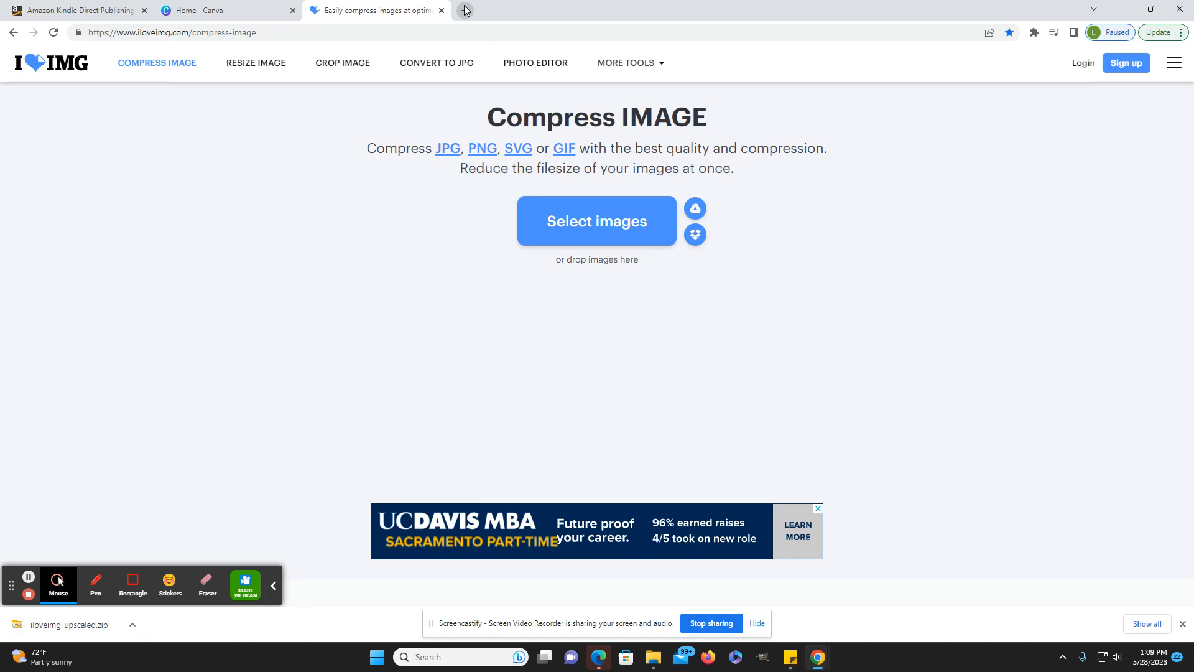
- Load Clideo's 300 DPI Converter in a new tab, briefly checking the iLoveIMG tab
click(465, 10)
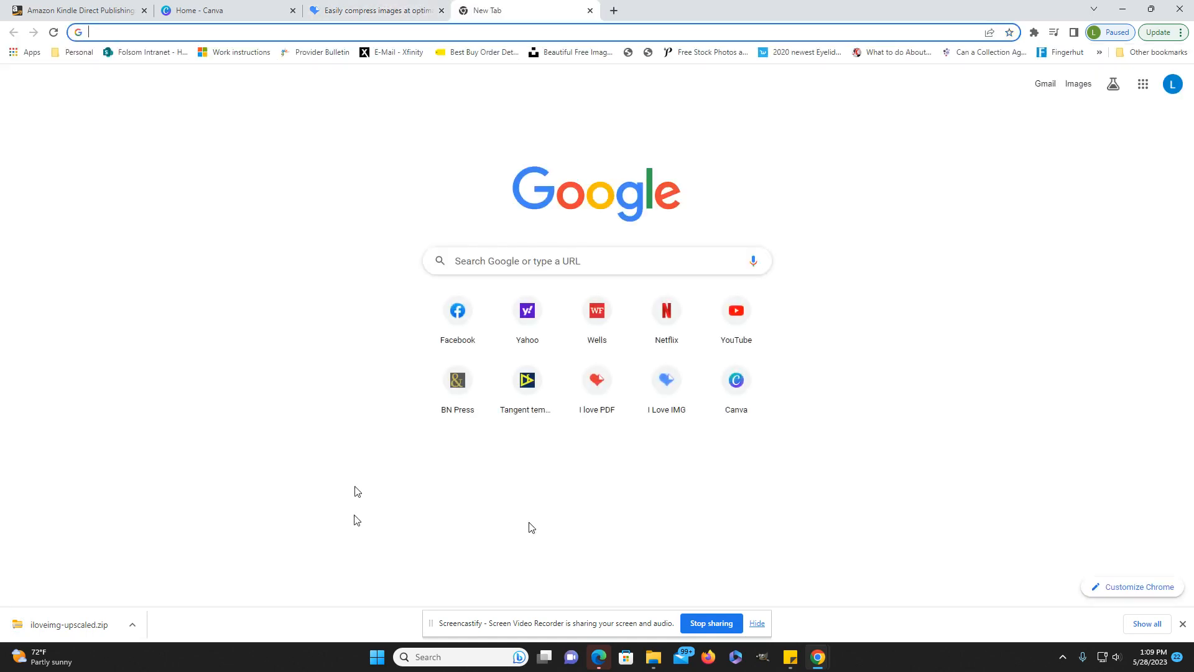
text(clideo.com/dpi-converter)
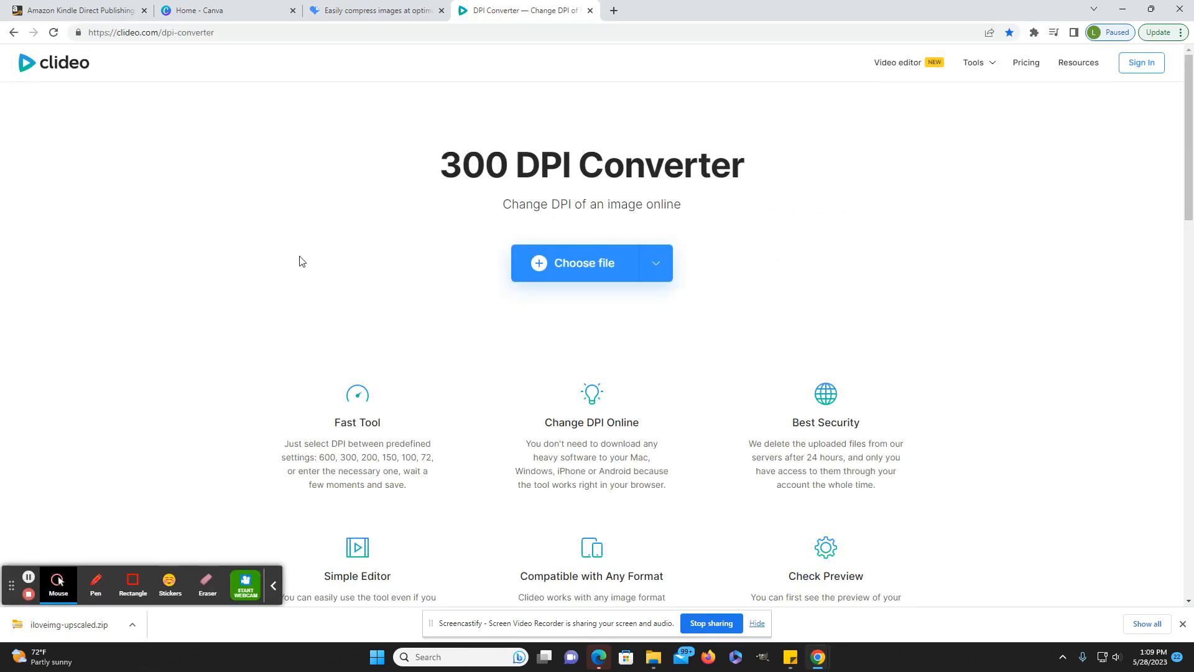
click(373, 10)
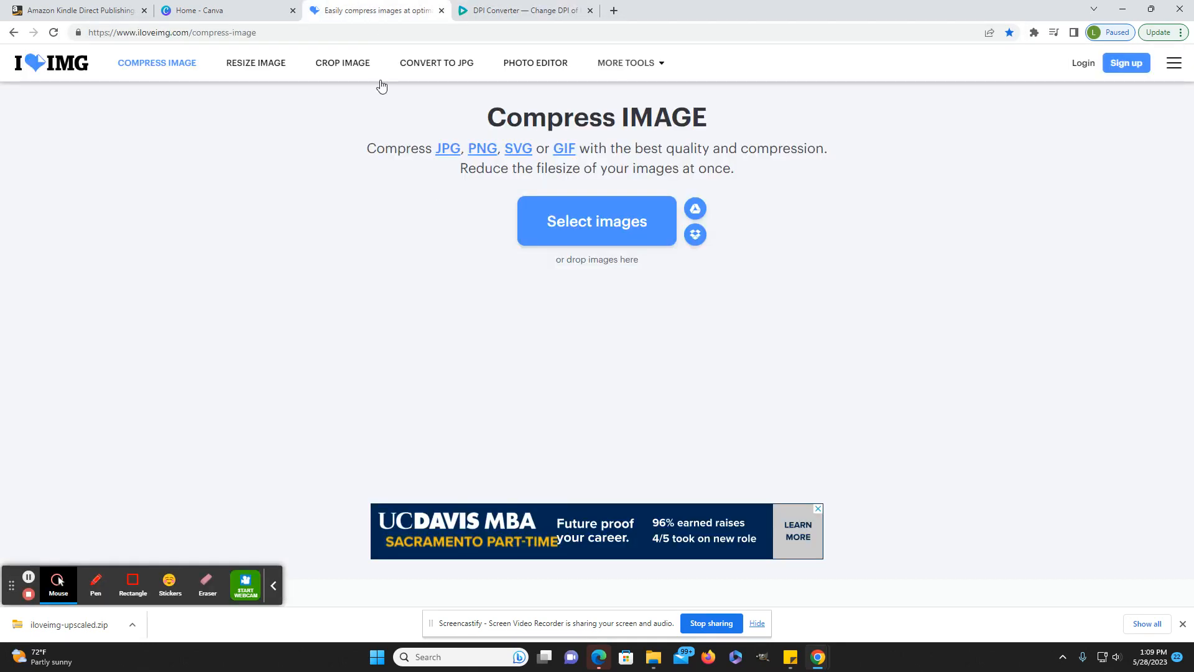
mouse_move(251, 333)
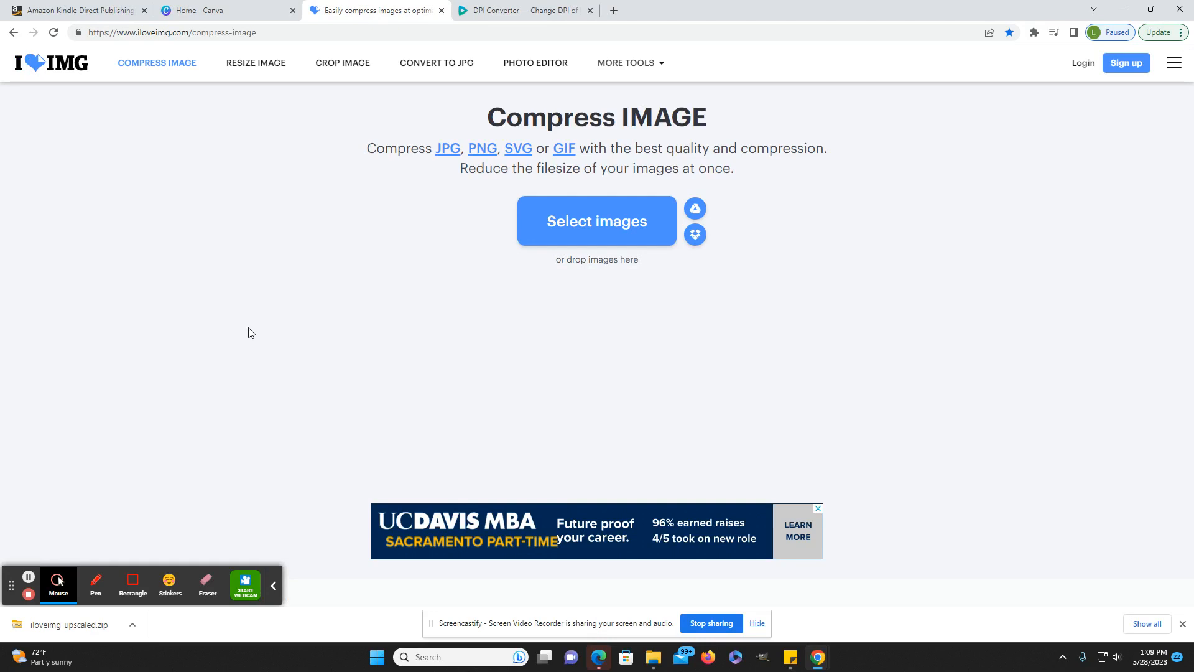
mouse_move(438, 251)
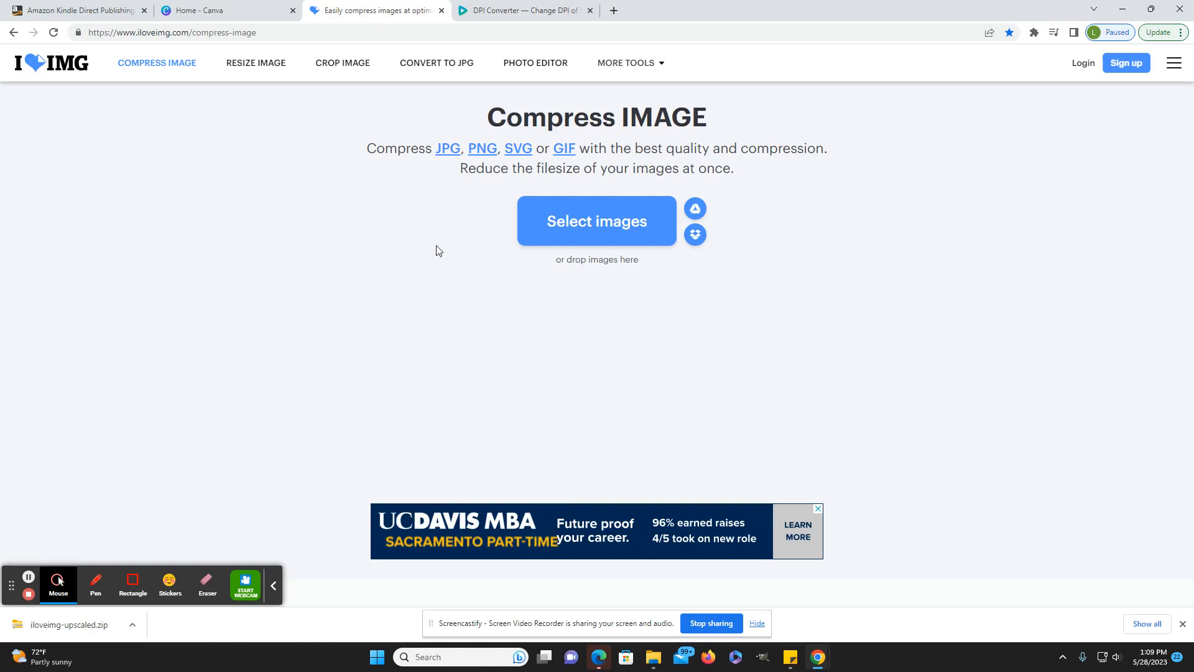
click(526, 10)
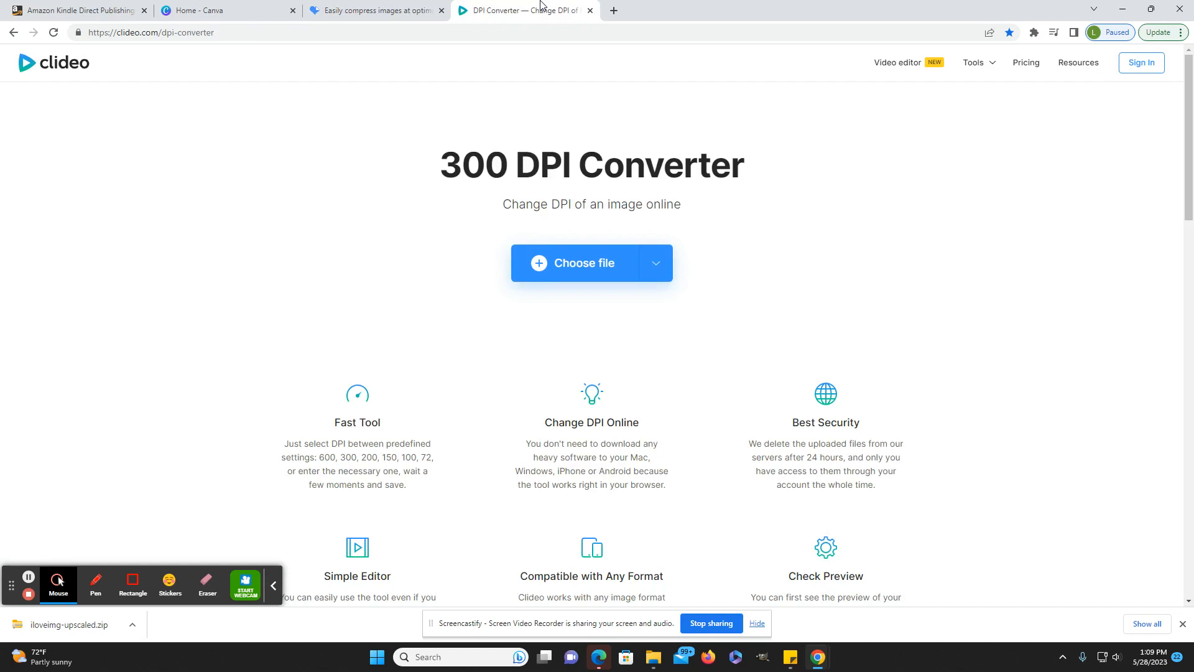
mouse_move(148, 47)
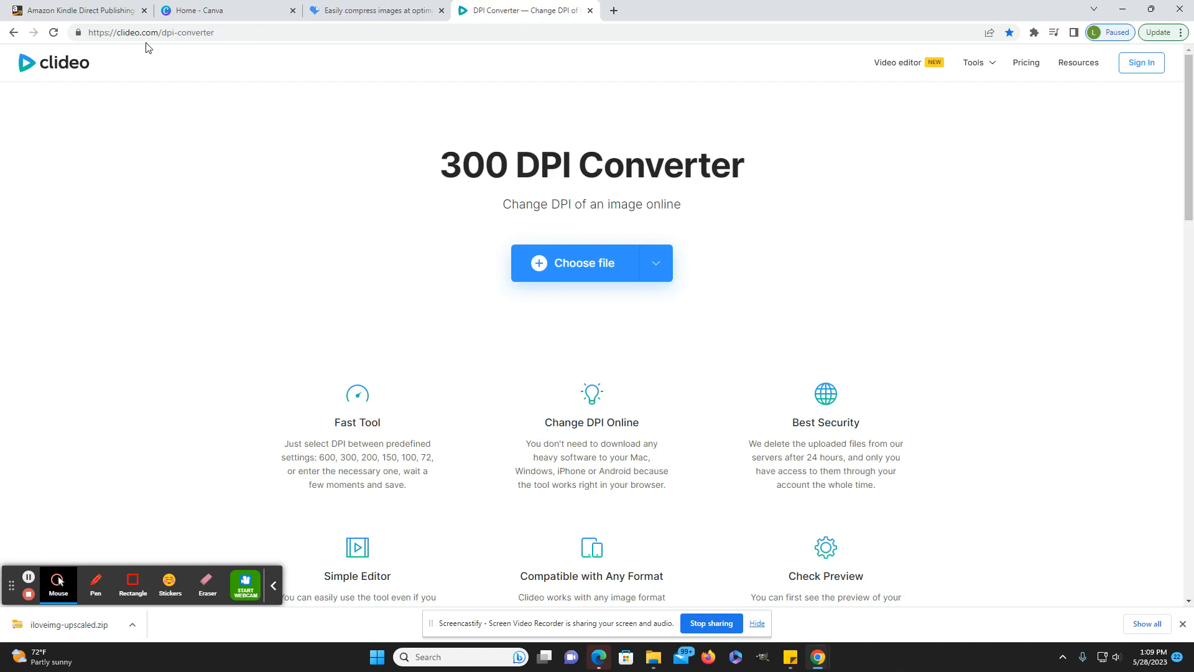
mouse_move(291, 286)
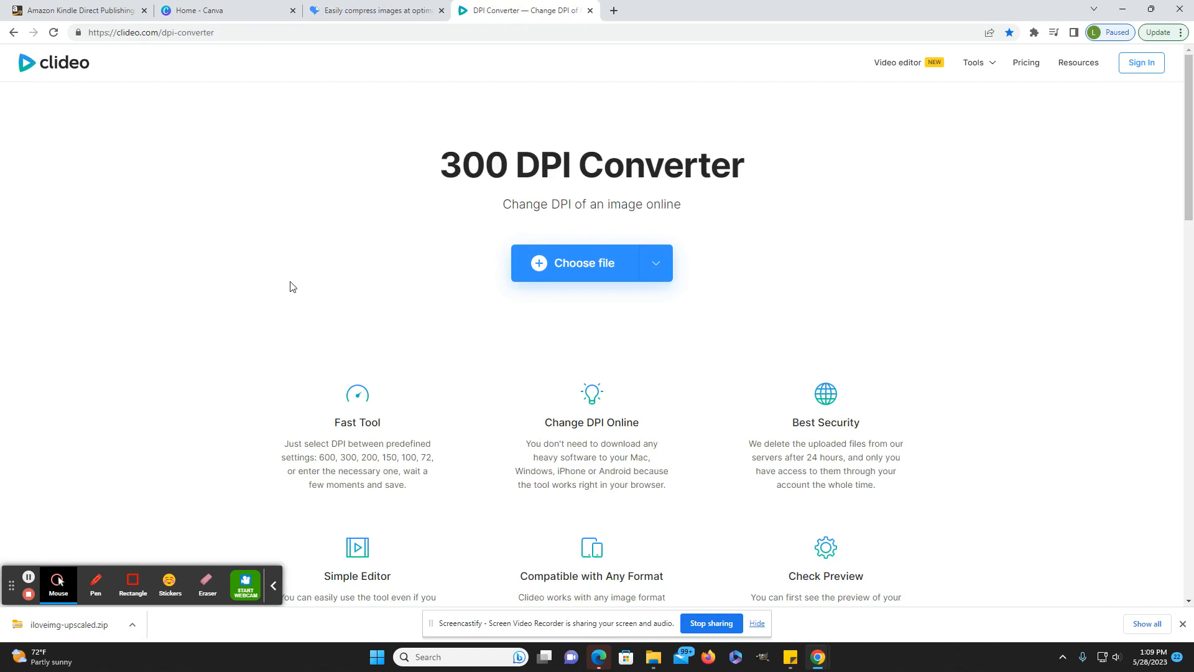
mouse_move(154, 50)
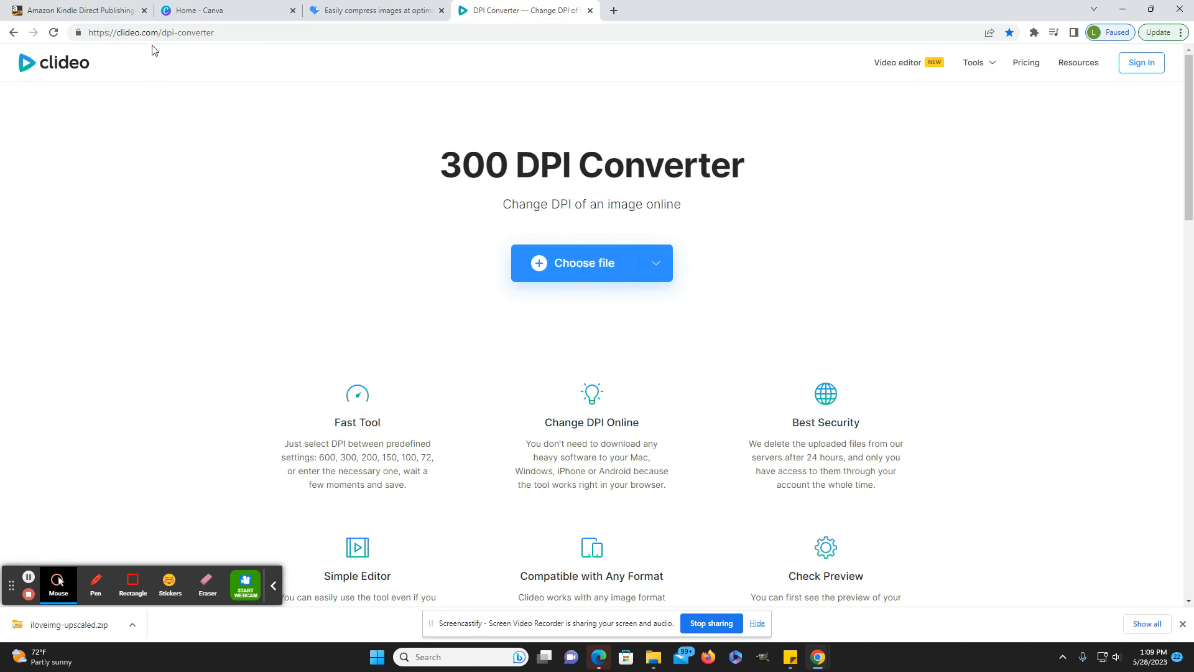
mouse_move(170, 48)
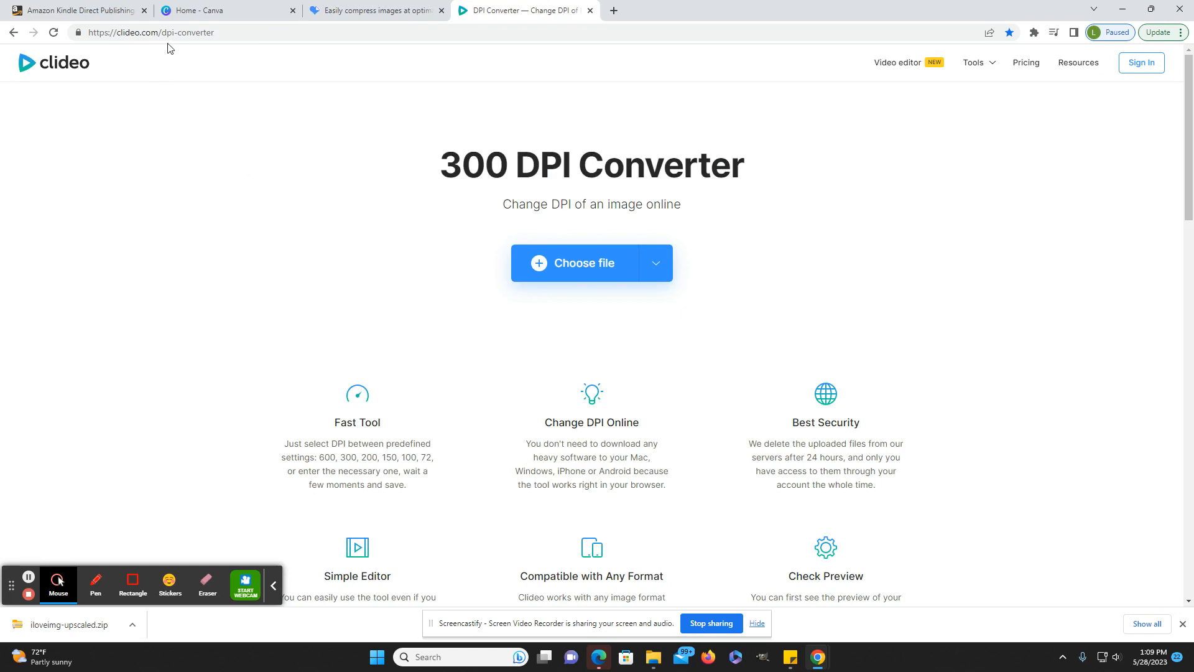
mouse_move(207, 47)
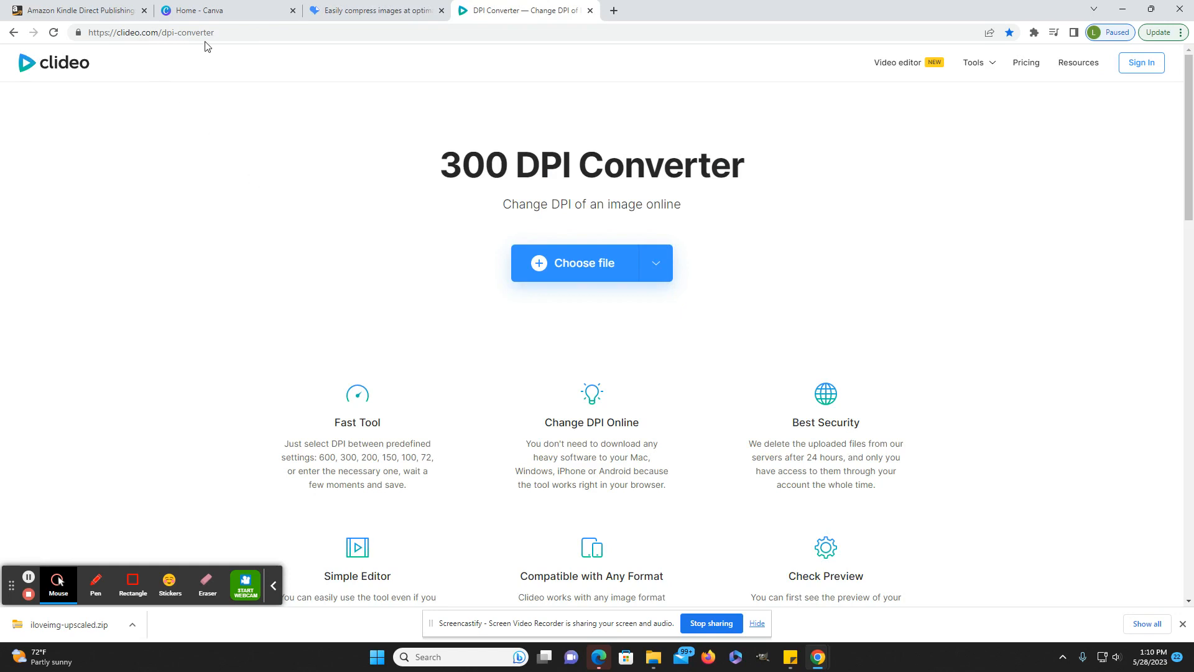
mouse_move(594, 281)
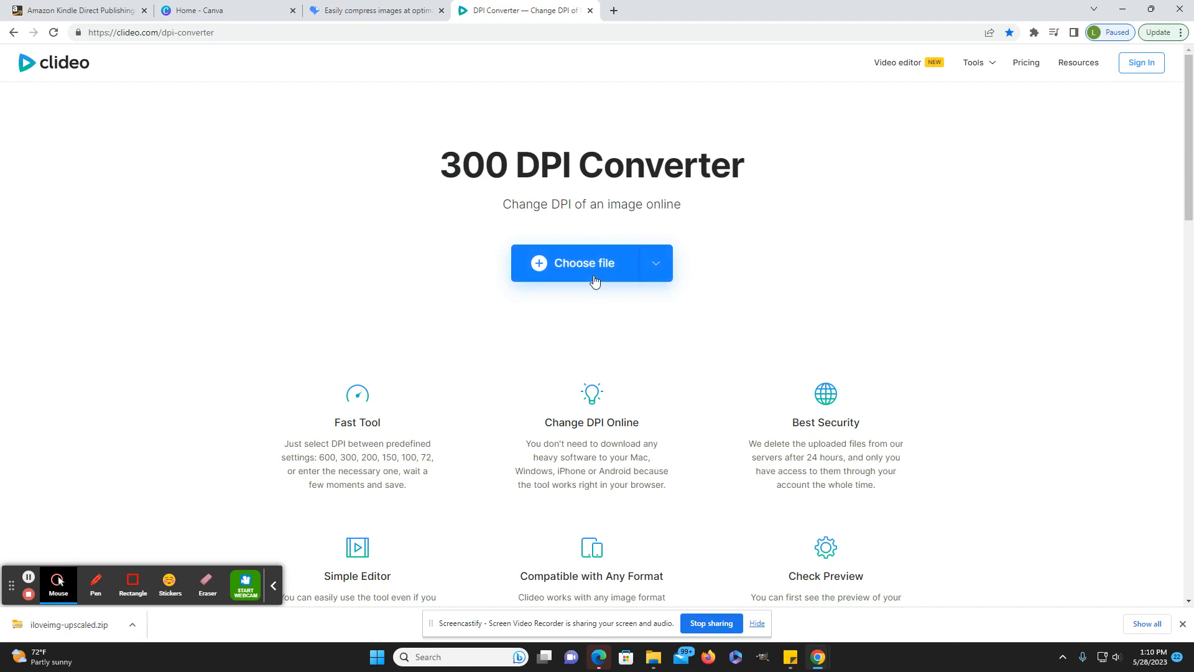
- Upload the VR headset image from Downloads and convert it at 300 DPI
click(582, 262)
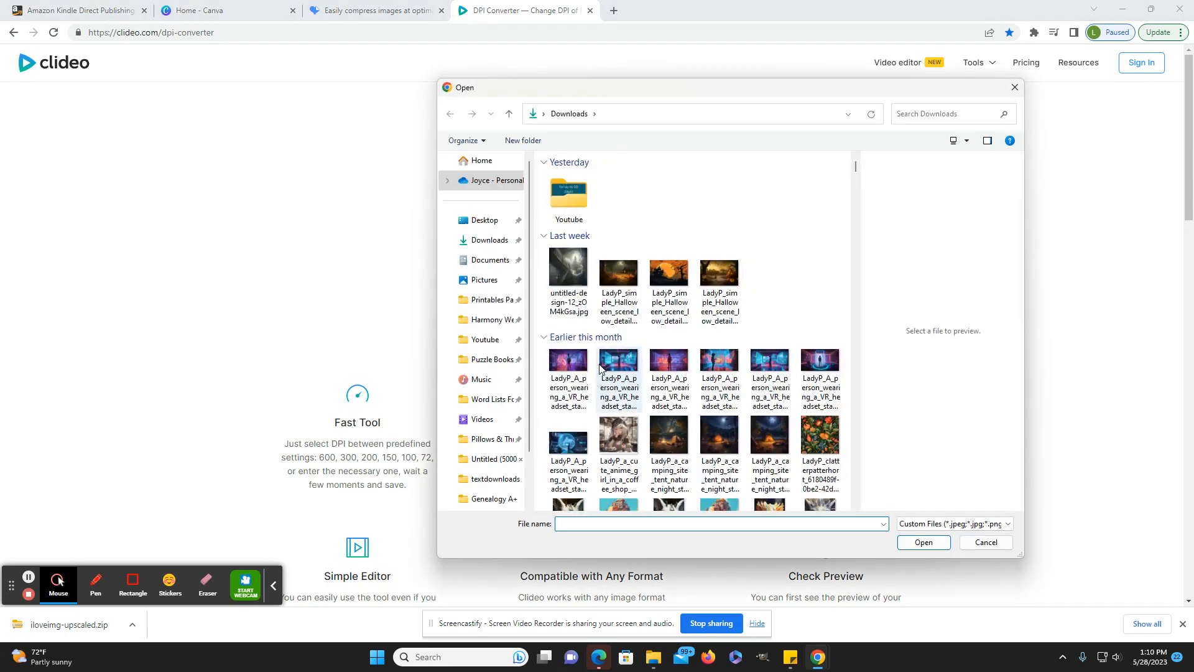
double_click(618, 379)
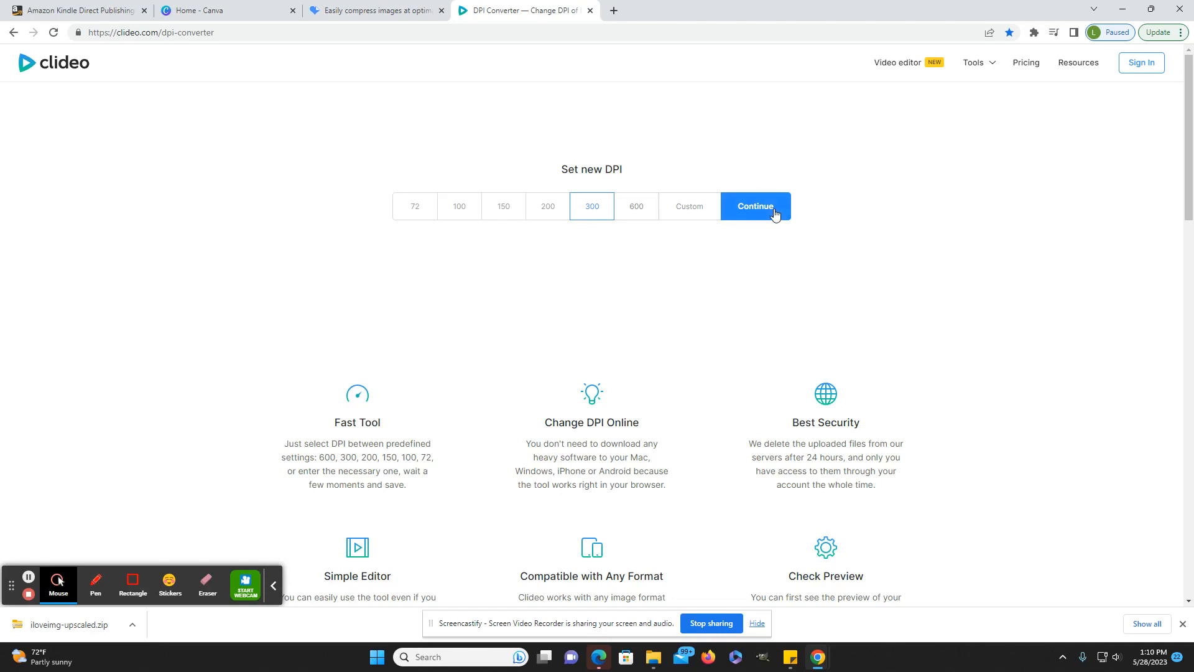
click(754, 206)
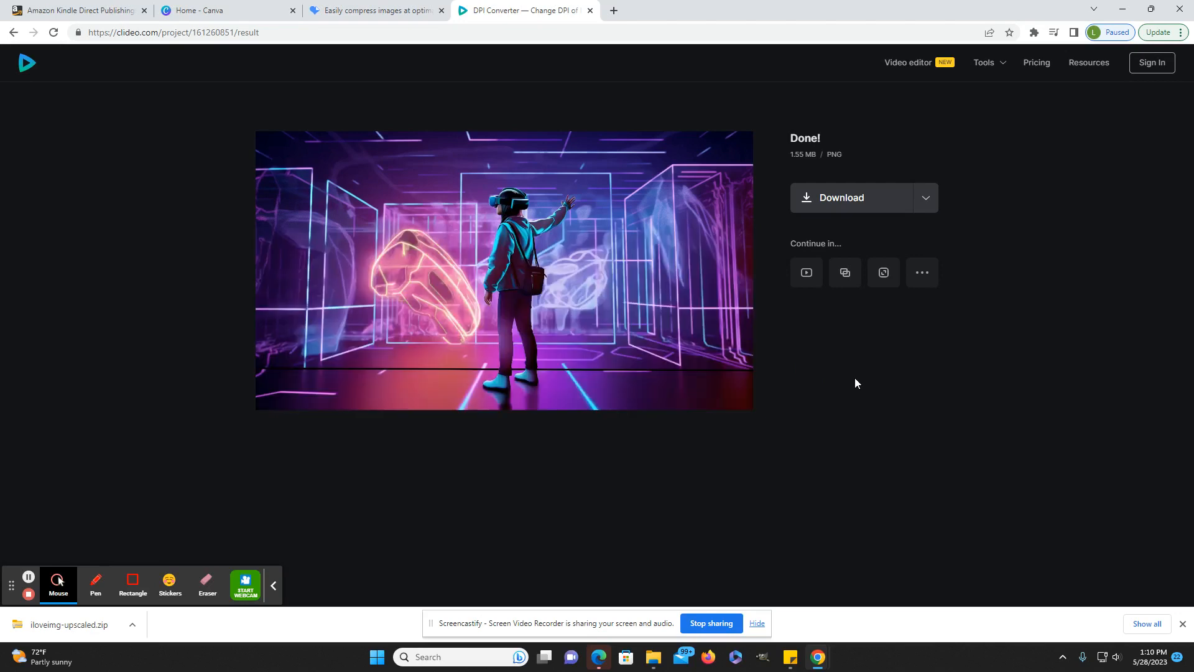
mouse_move(865, 214)
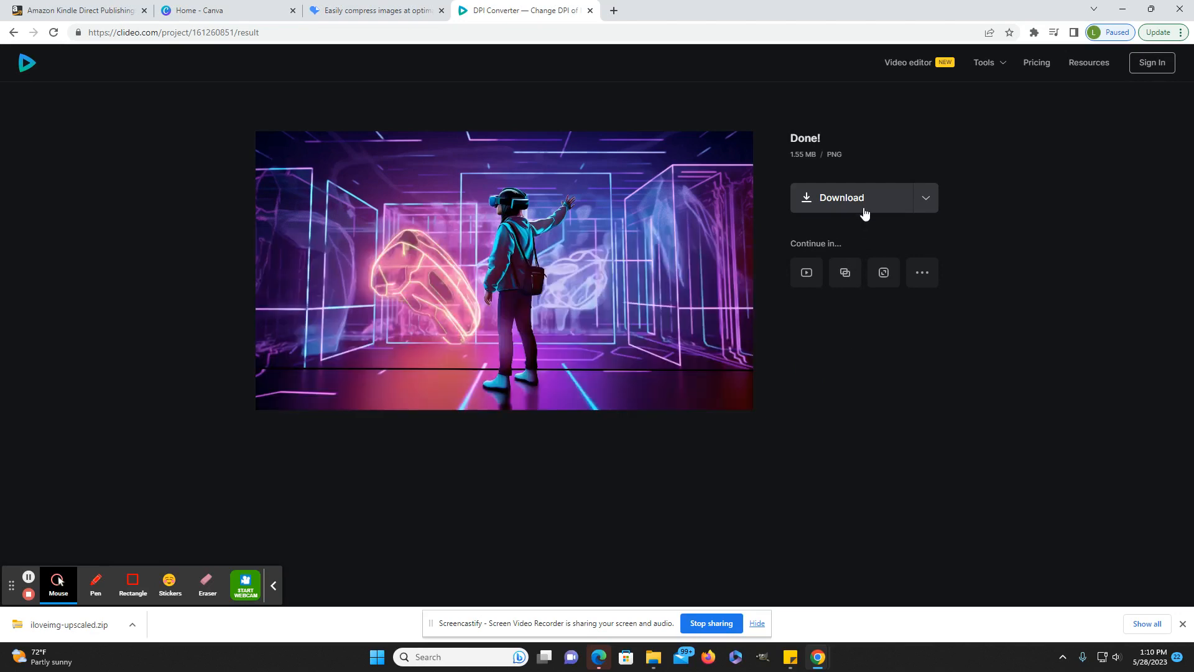
mouse_move(587, 84)
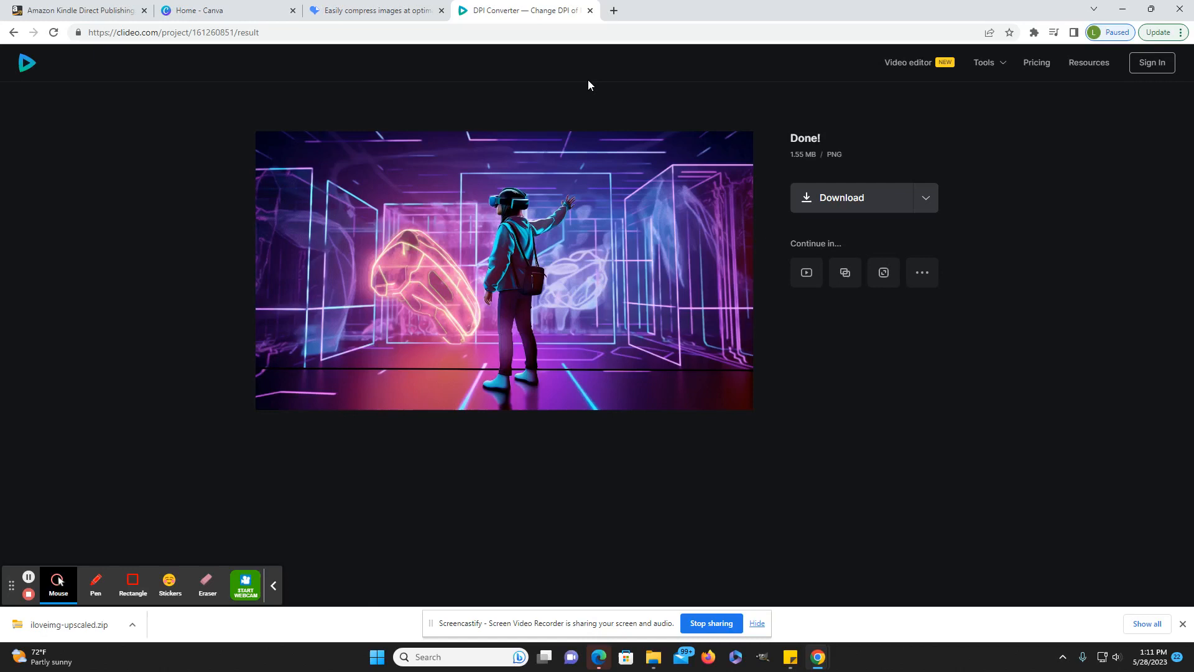
- Visit the iLoveIMG tab, then close the Clideo DPI converter tab
click(374, 9)
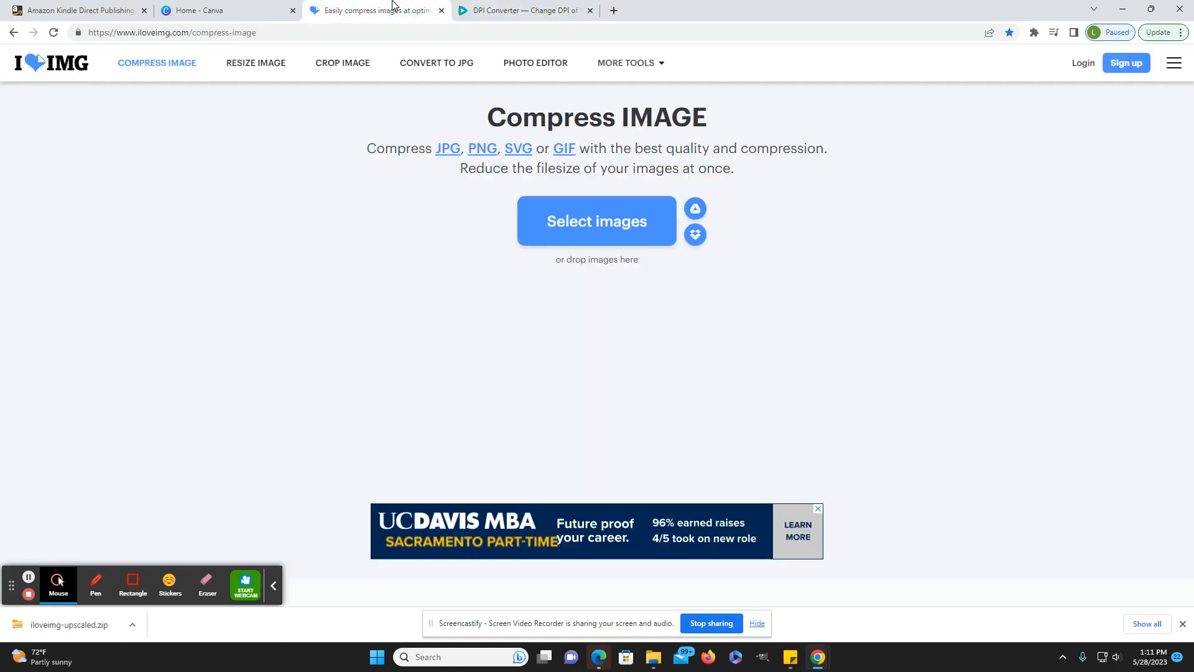
mouse_move(545, 379)
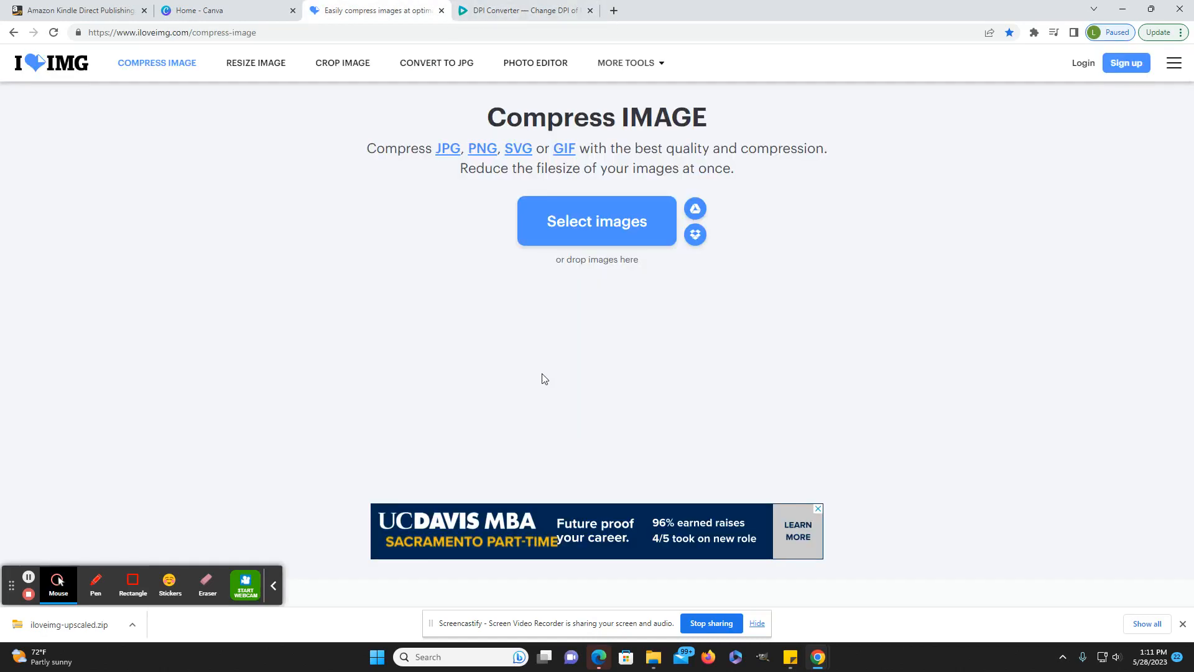
mouse_move(578, 338)
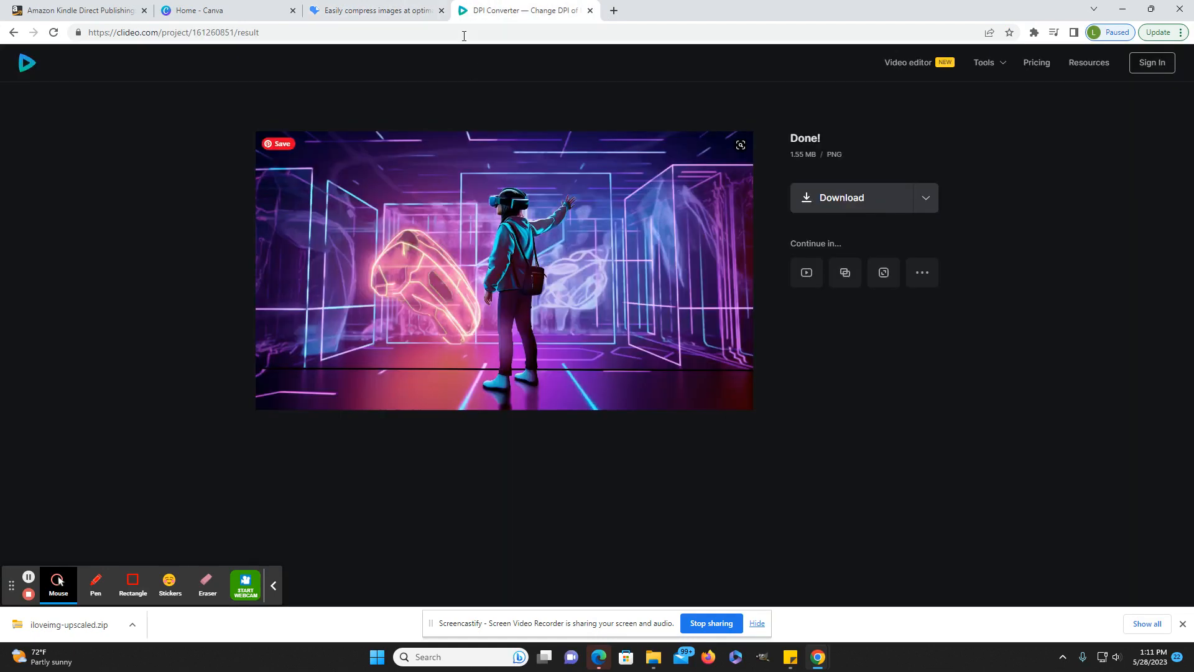
mouse_move(526, 10)
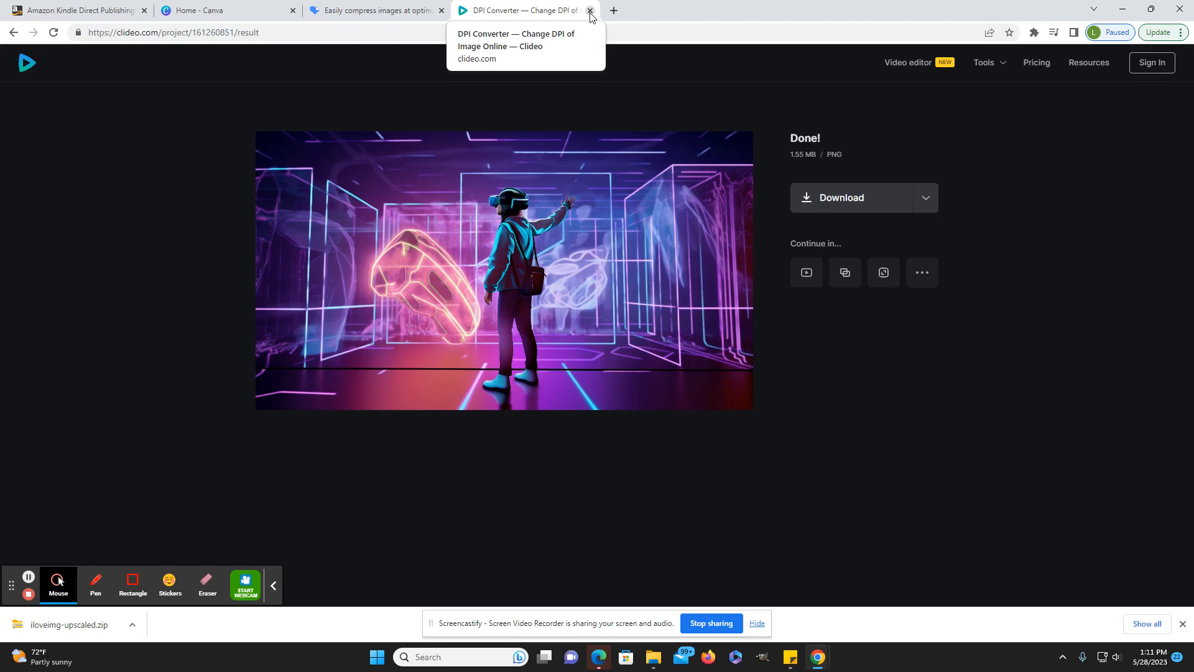
click(590, 11)
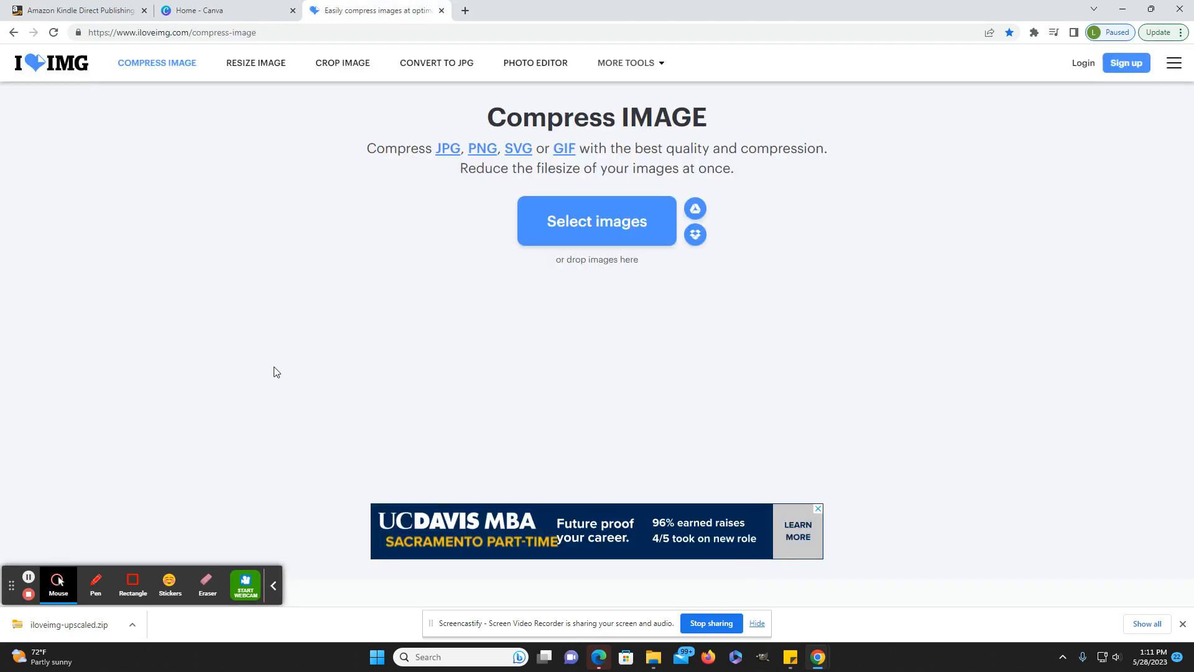
mouse_move(318, 364)
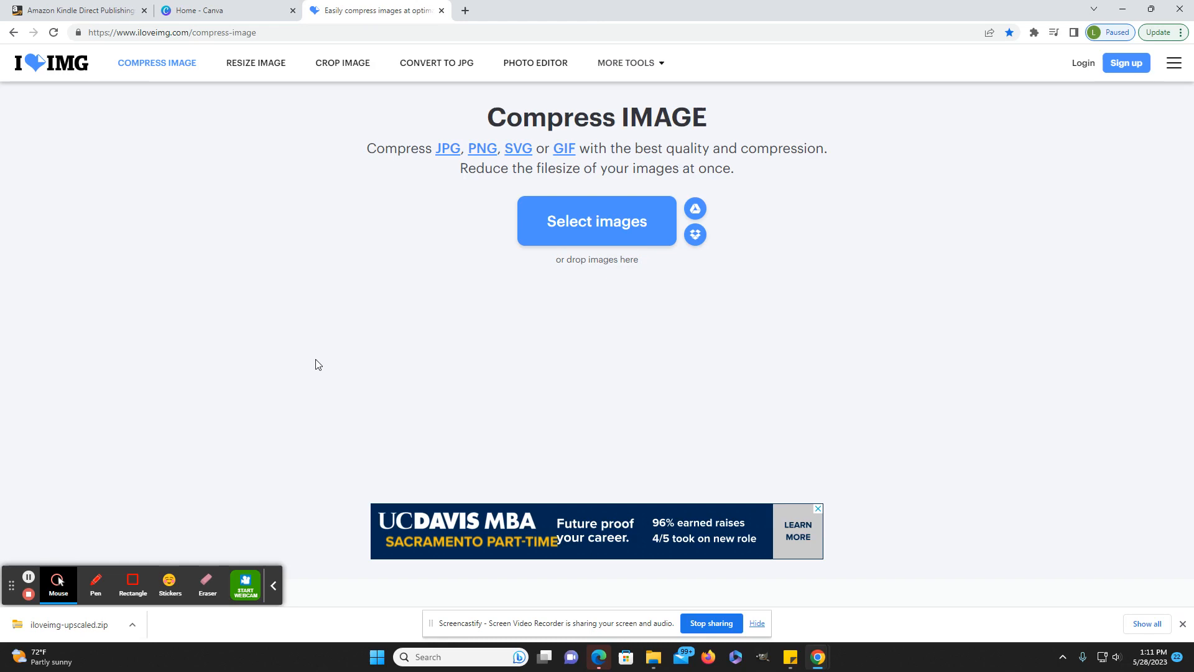